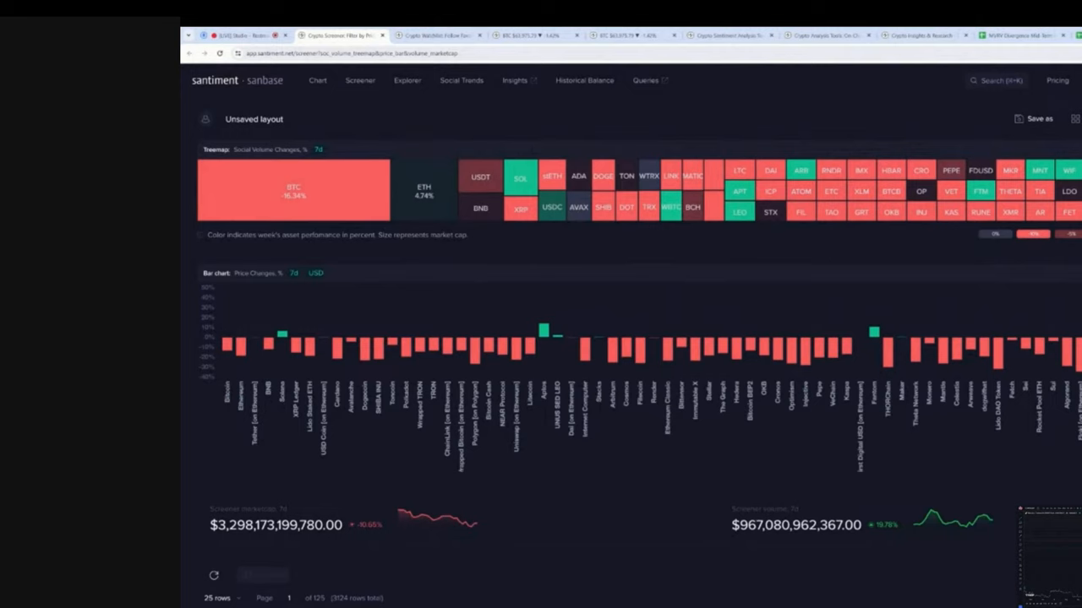
pyautogui.moveTo(236, 373)
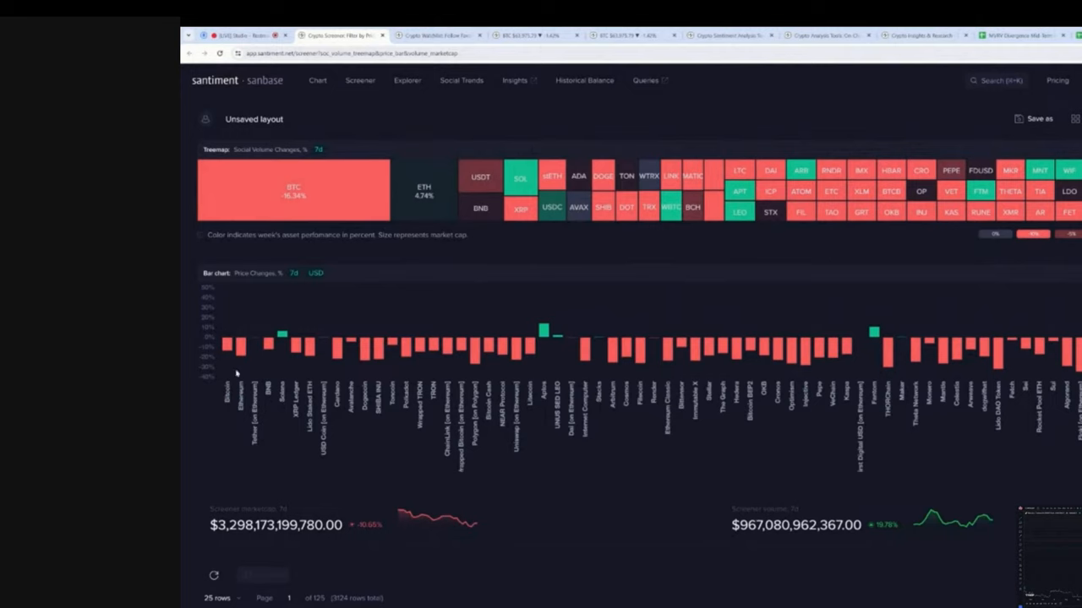
pyautogui.moveTo(230, 346)
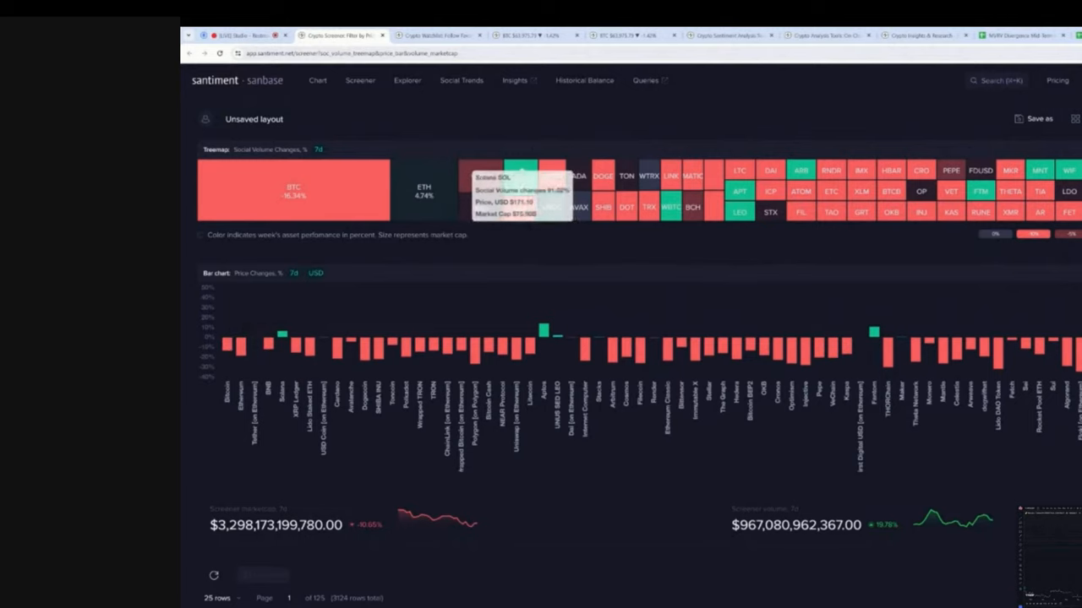
pyautogui.moveTo(245, 347)
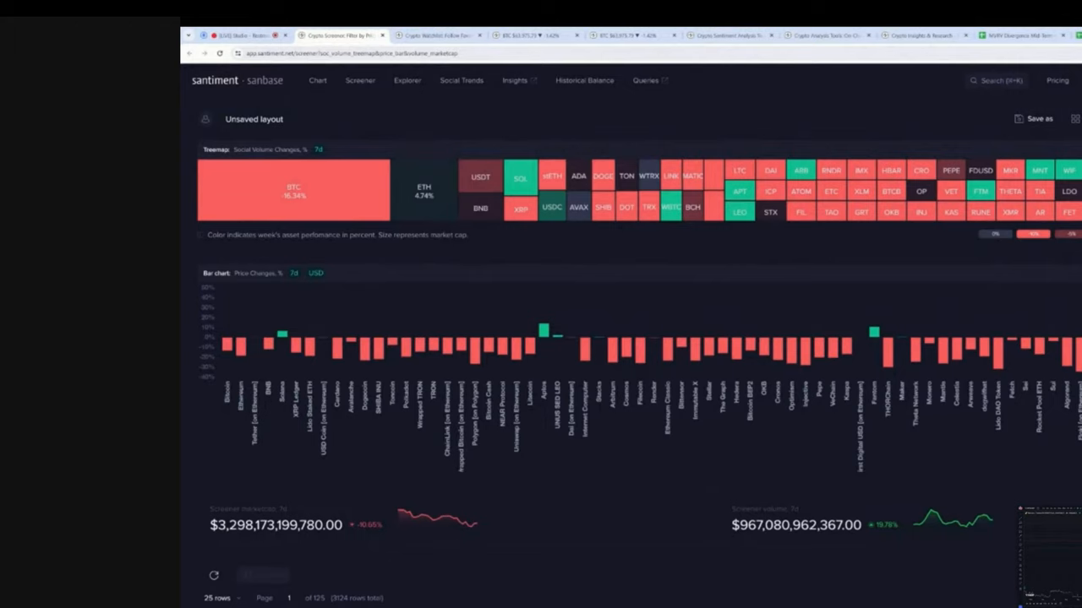
# Browse the Watchlists page through My watchlists, address watchlists and screeners like Memecoins and Short
pyautogui.click(436, 36)
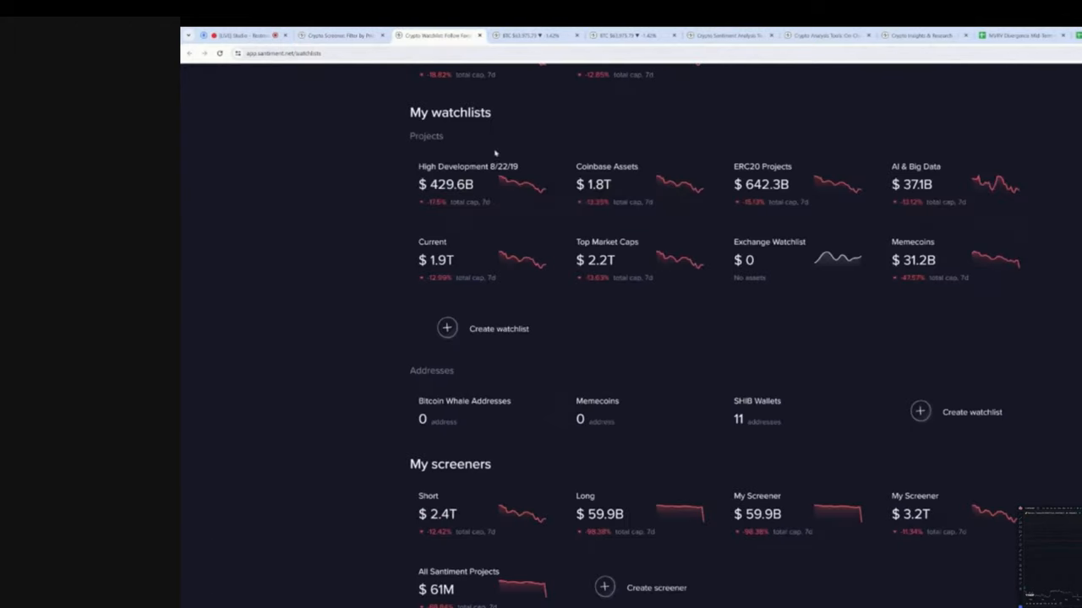
pyautogui.scroll(-3)
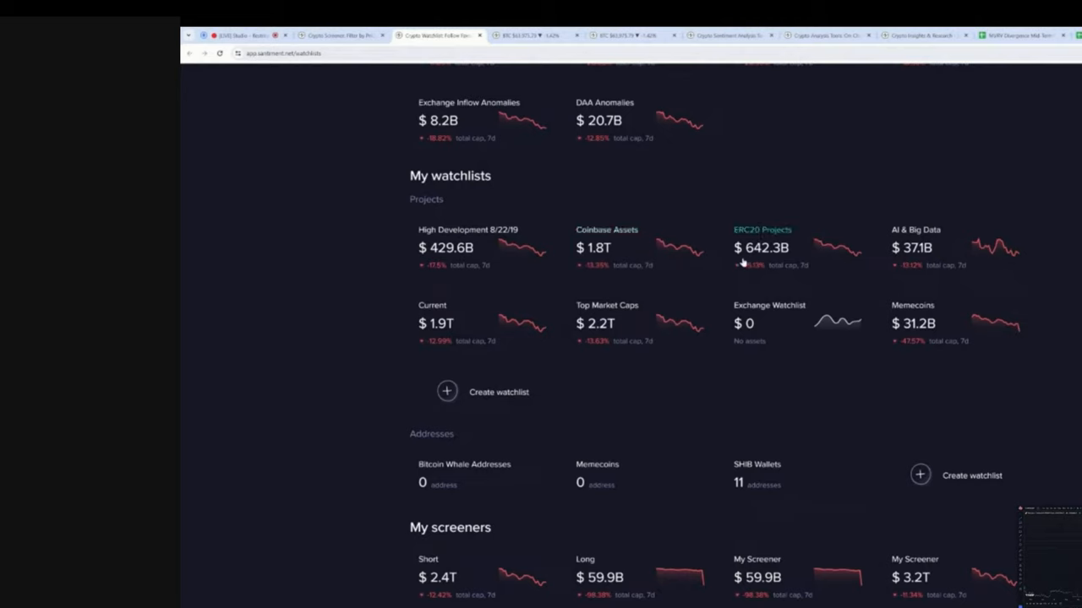
pyautogui.moveTo(912, 304)
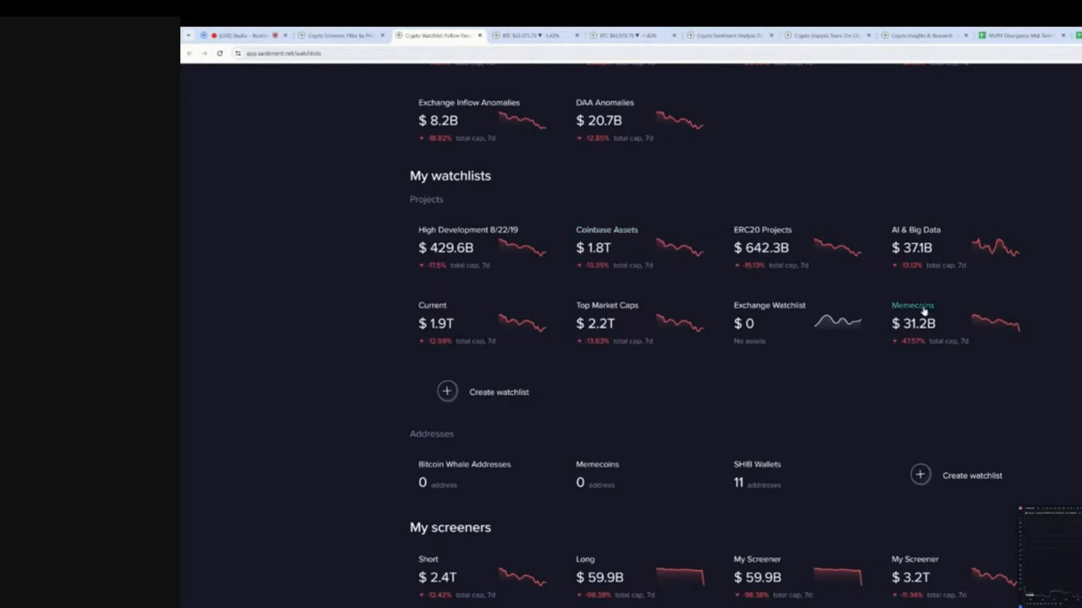
pyautogui.moveTo(911, 347)
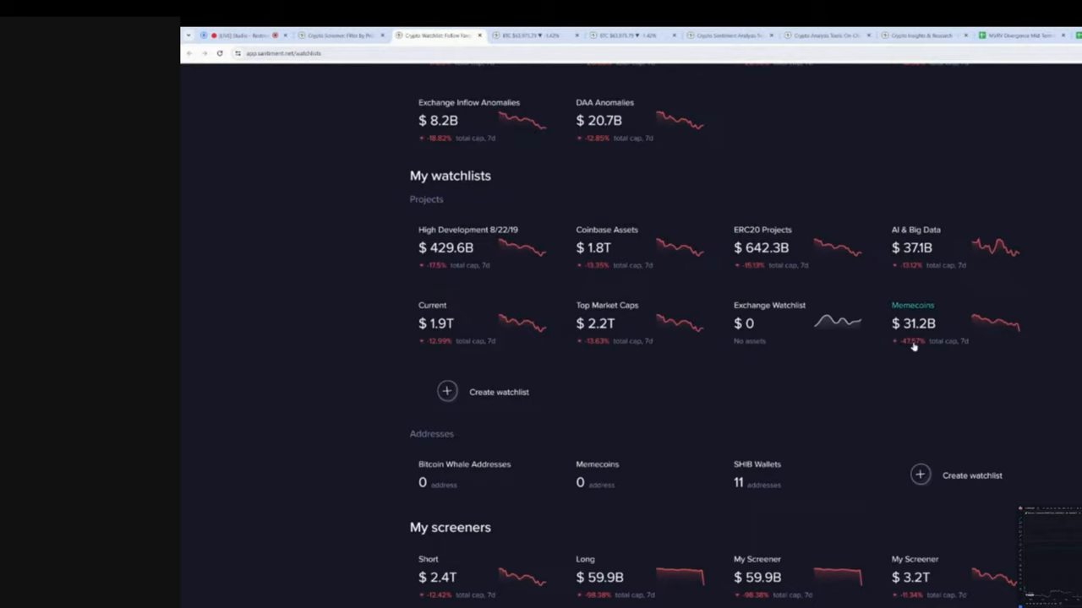
pyautogui.moveTo(919, 355)
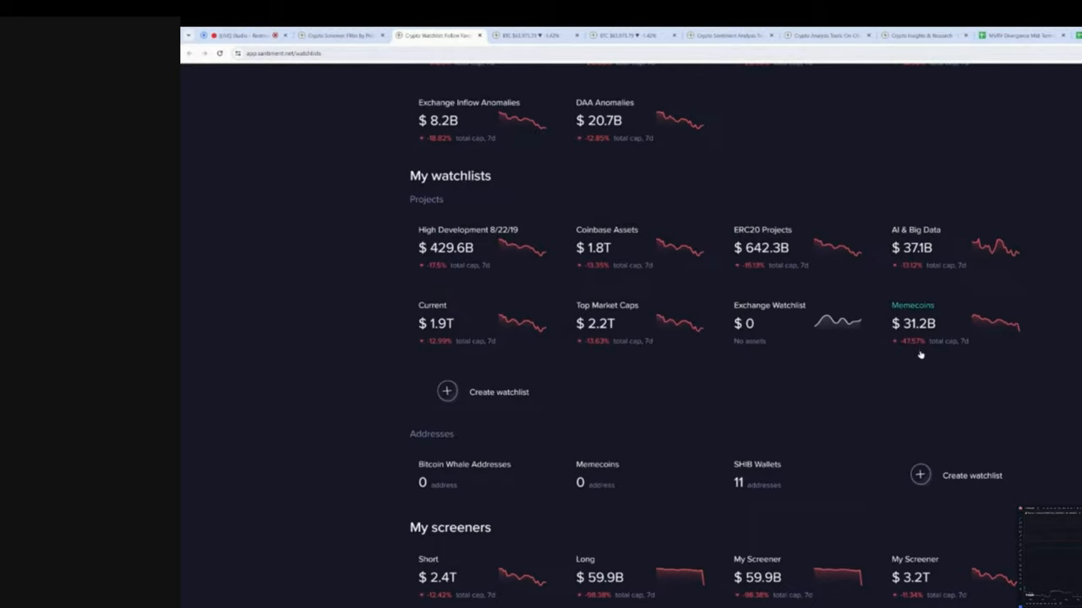
pyautogui.moveTo(909, 338)
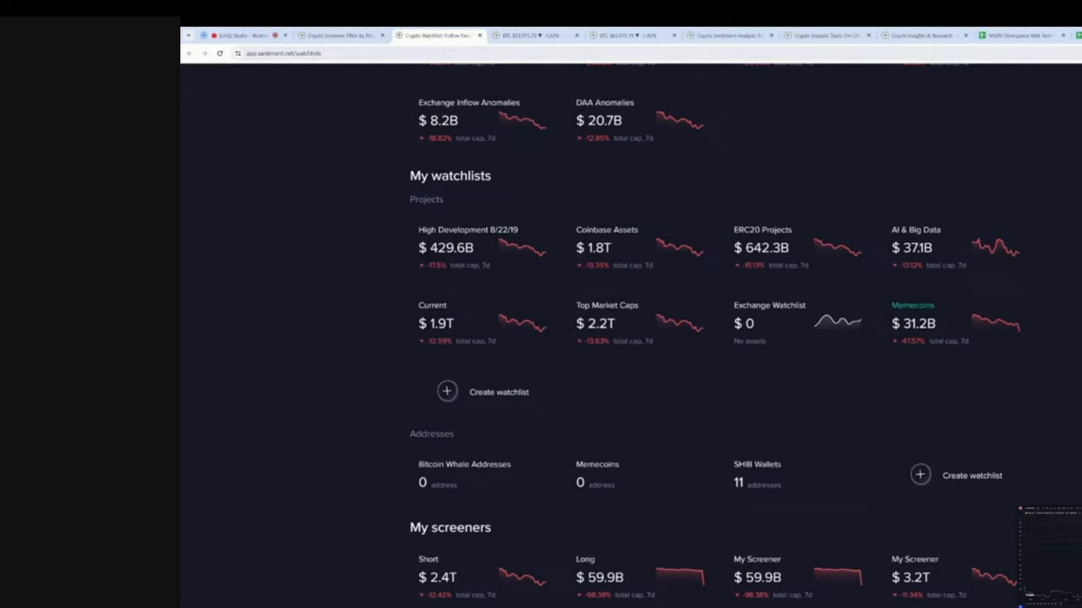
pyautogui.scroll(-3)
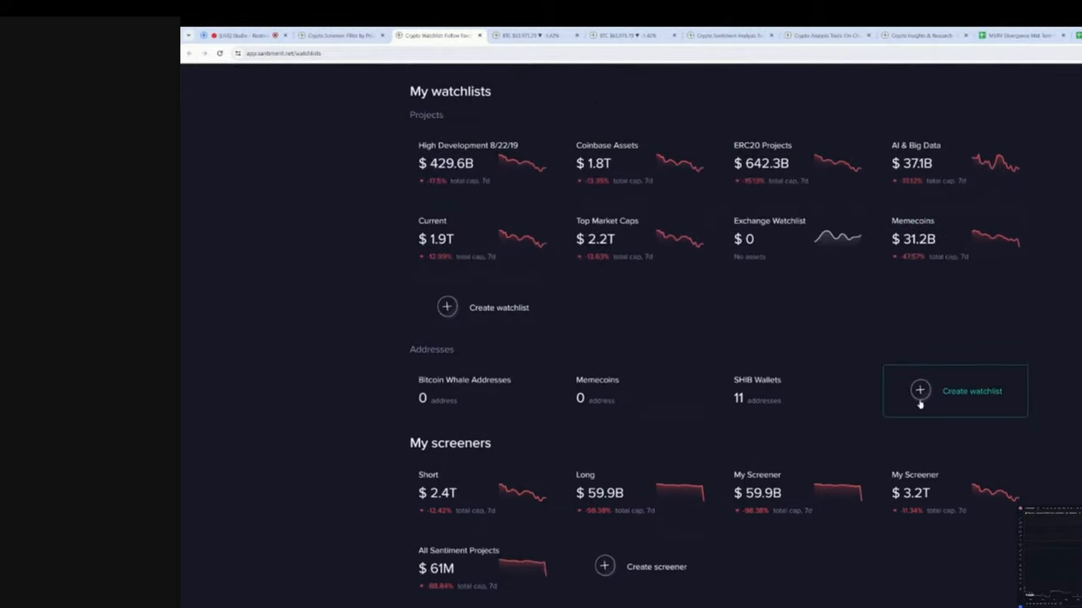
# Scroll back up to the explore watchlists: Solana ecosystem, AI projects, DeFi and NFT
pyautogui.scroll(3)
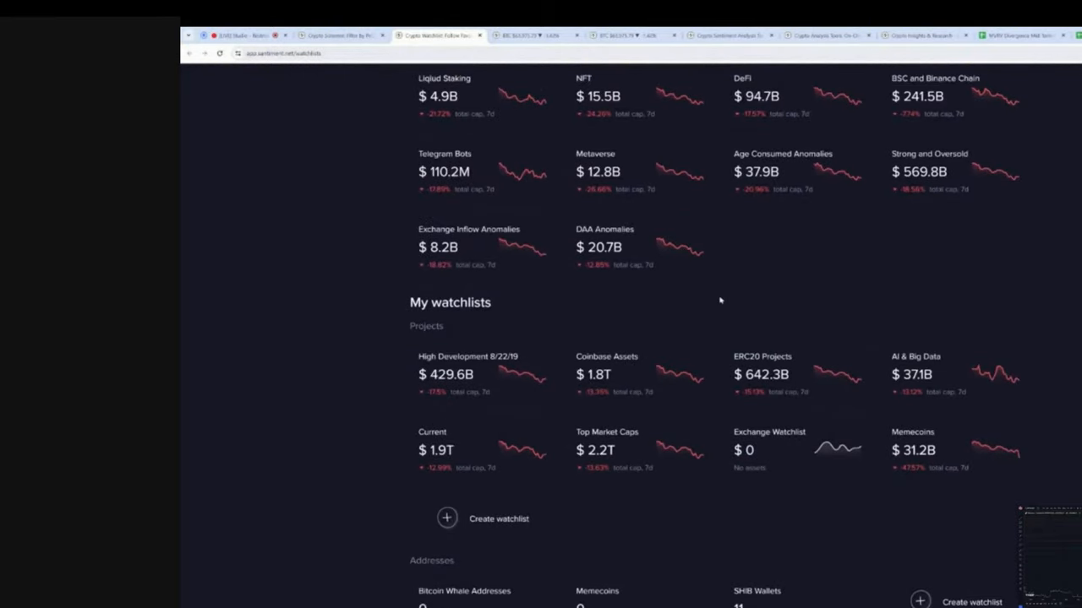
pyautogui.scroll(3)
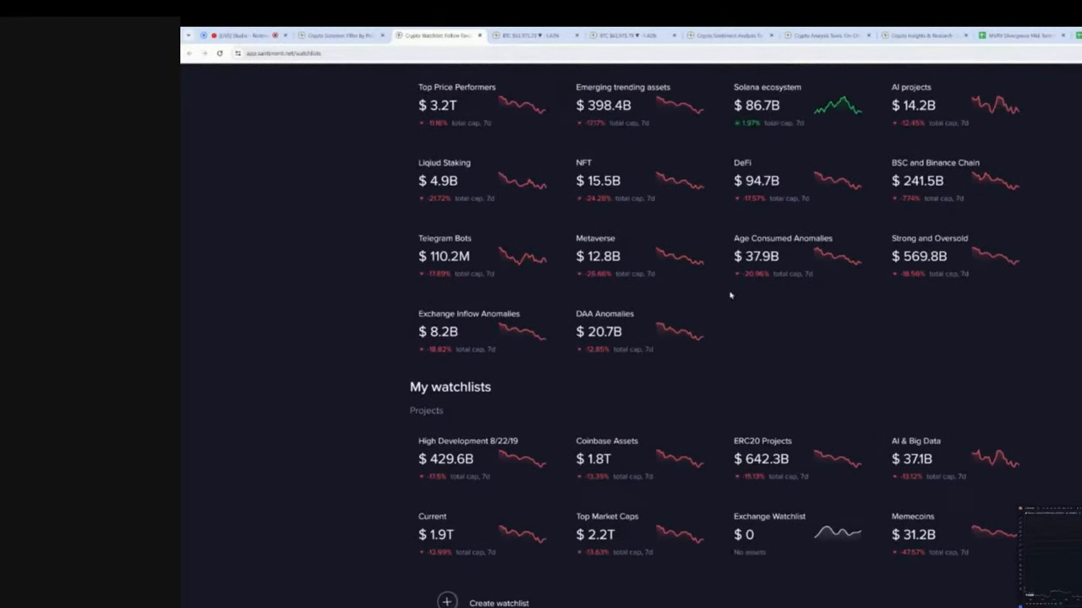
pyautogui.moveTo(930, 237)
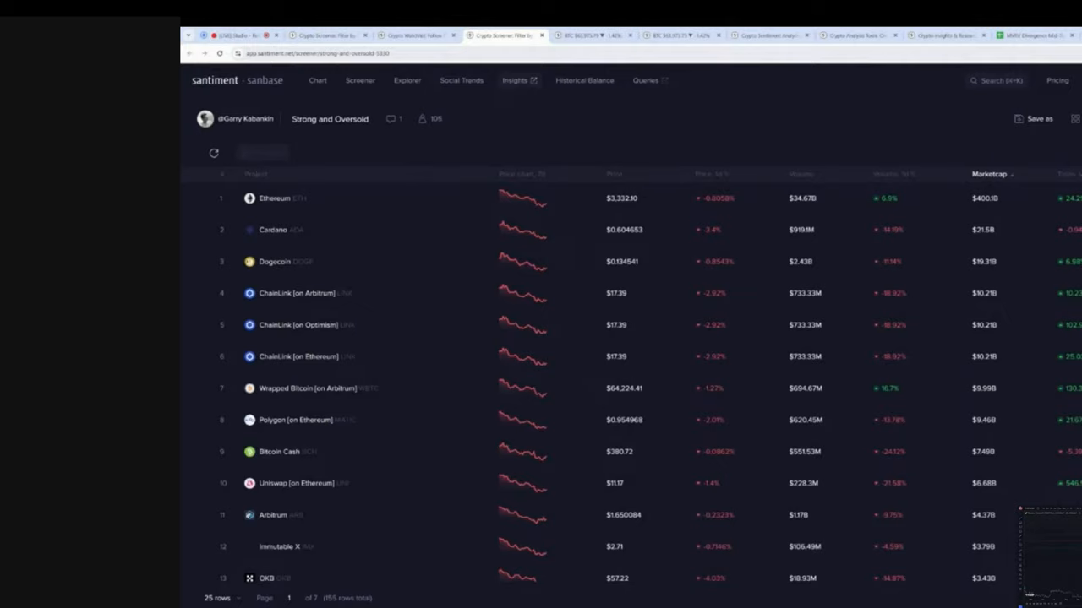
pyautogui.moveTo(284, 261)
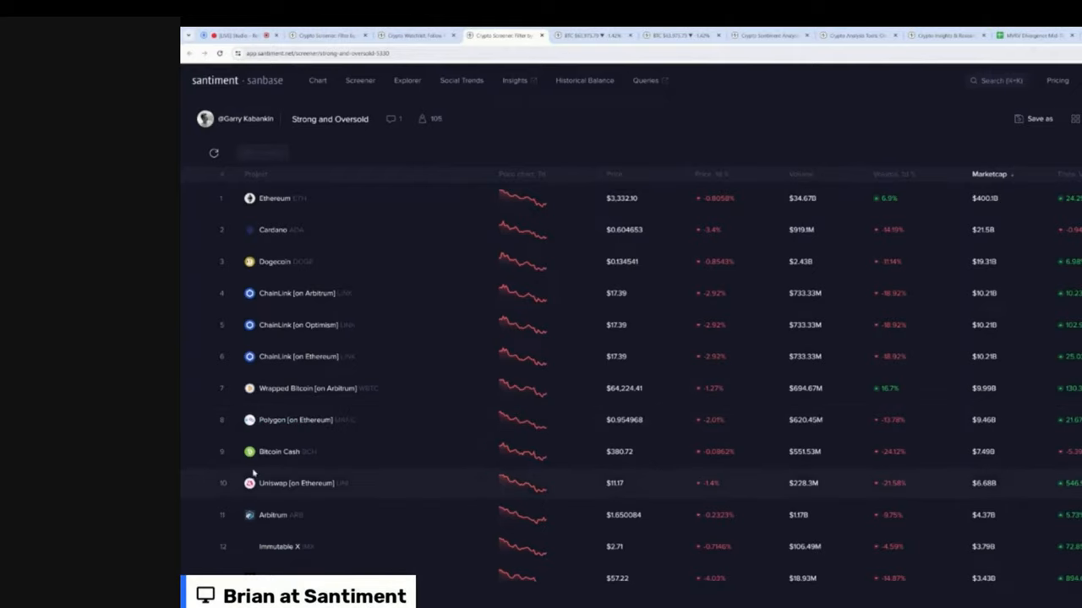
pyautogui.moveTo(365, 504)
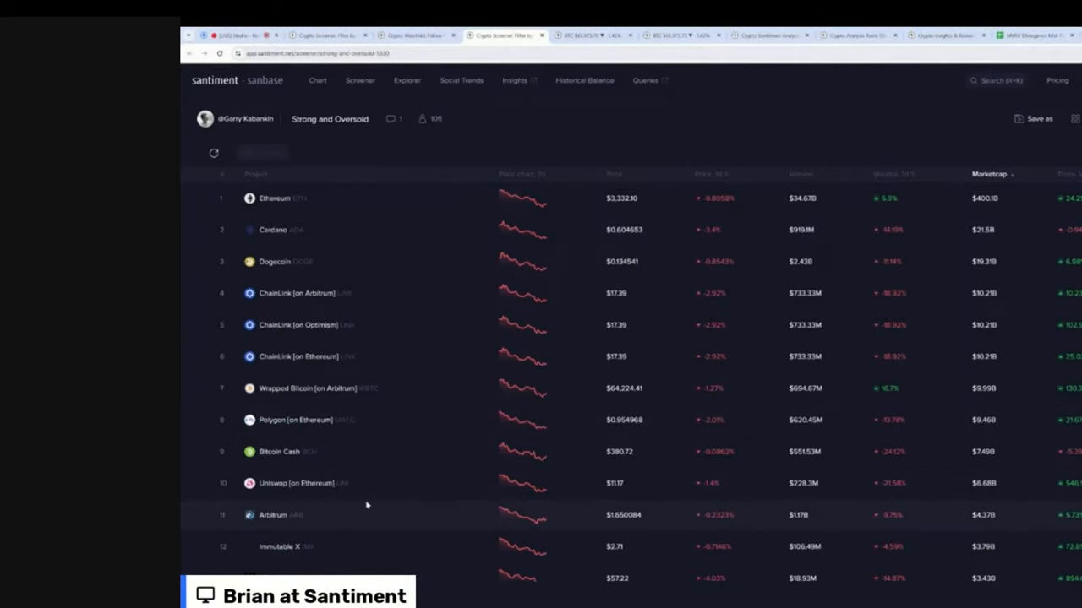
pyautogui.moveTo(351, 538)
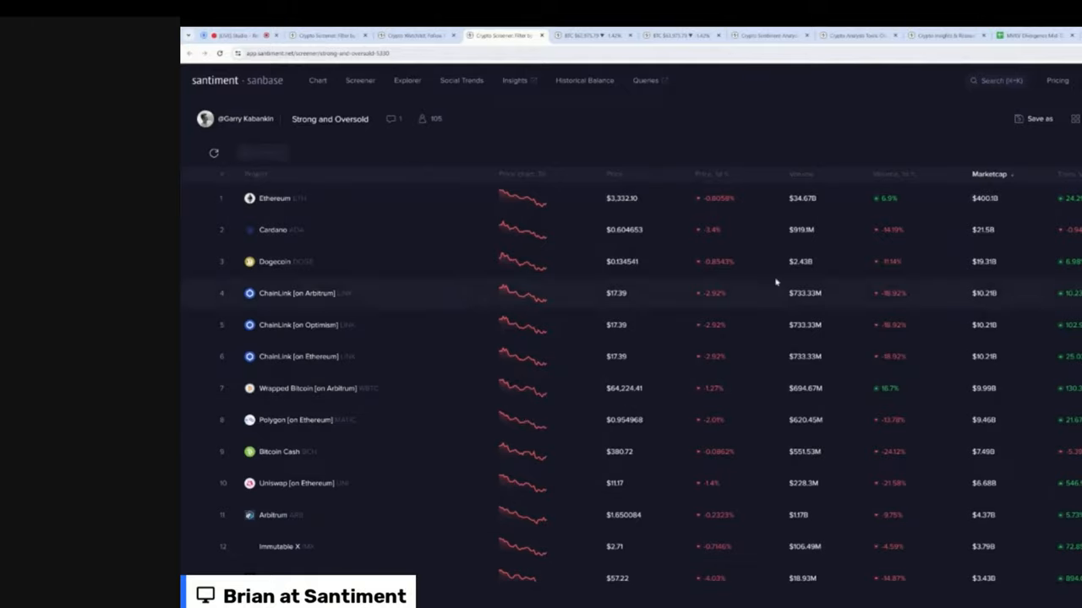
pyautogui.moveTo(875, 176)
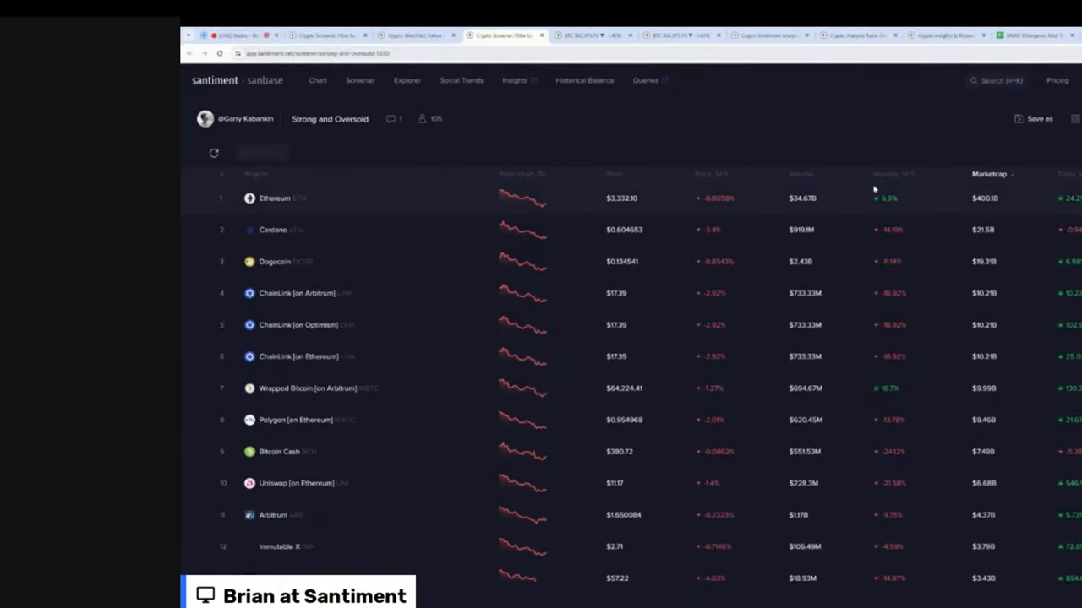
pyautogui.moveTo(520, 584)
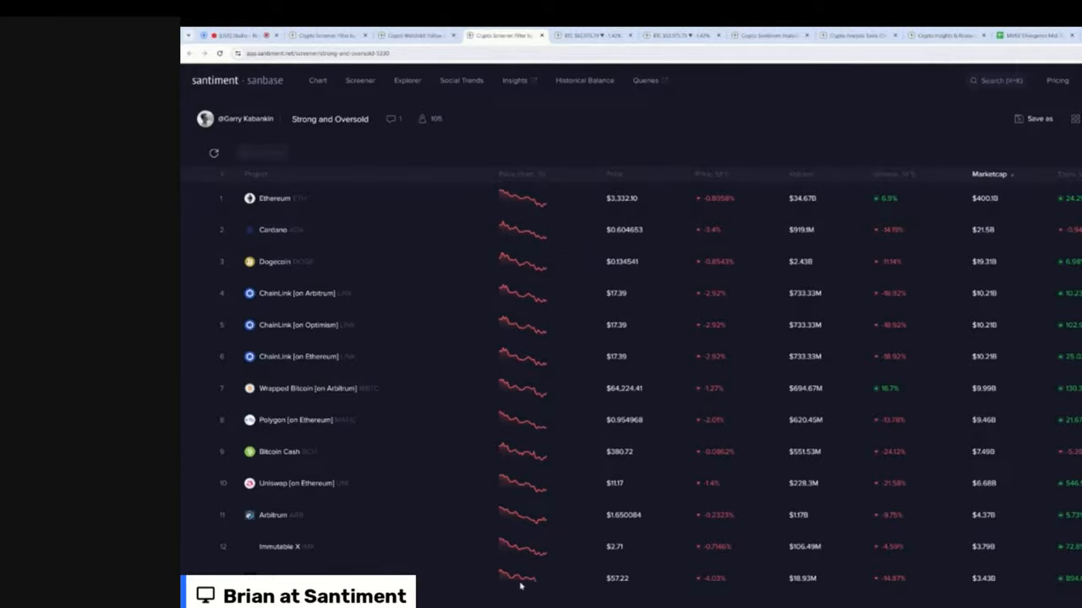
pyautogui.moveTo(548, 201)
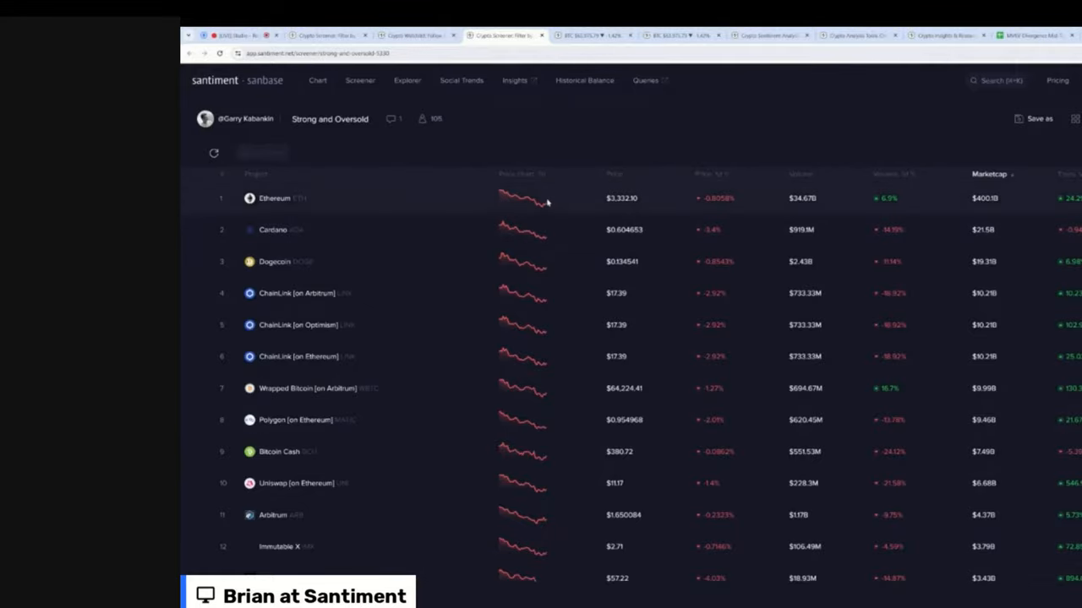
pyautogui.moveTo(555, 115)
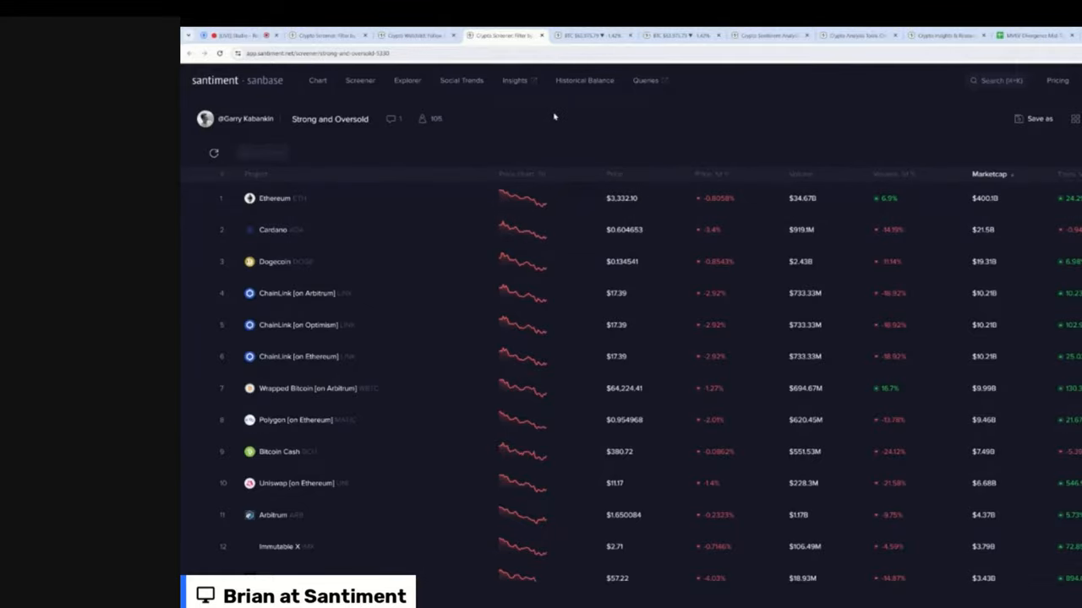
# Return to the Crypto Watchlists overview from the Strong and Oversold list
pyautogui.click(414, 35)
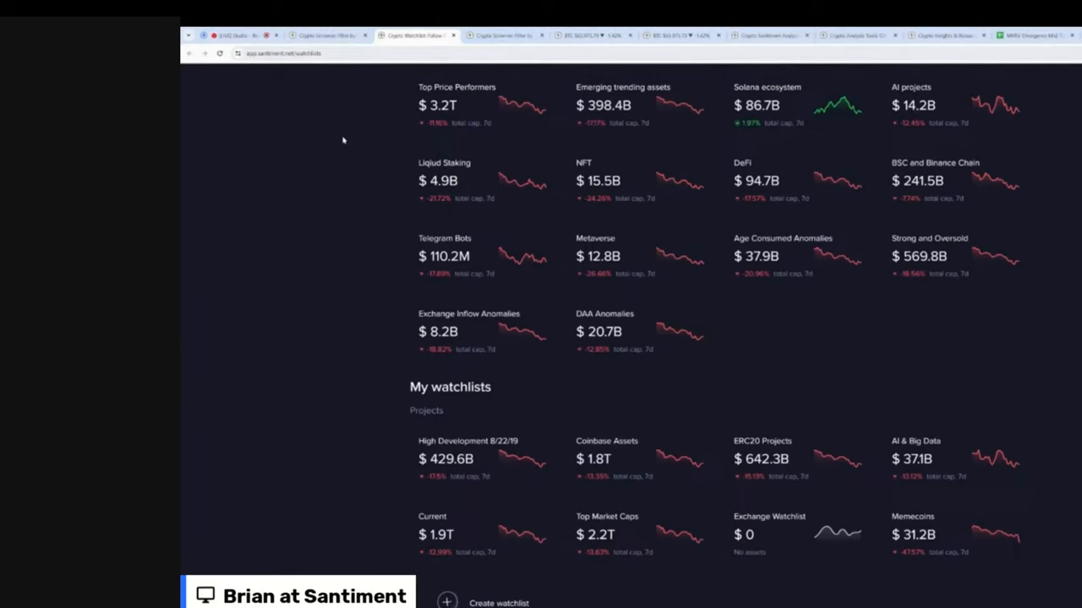
pyautogui.moveTo(320, 102)
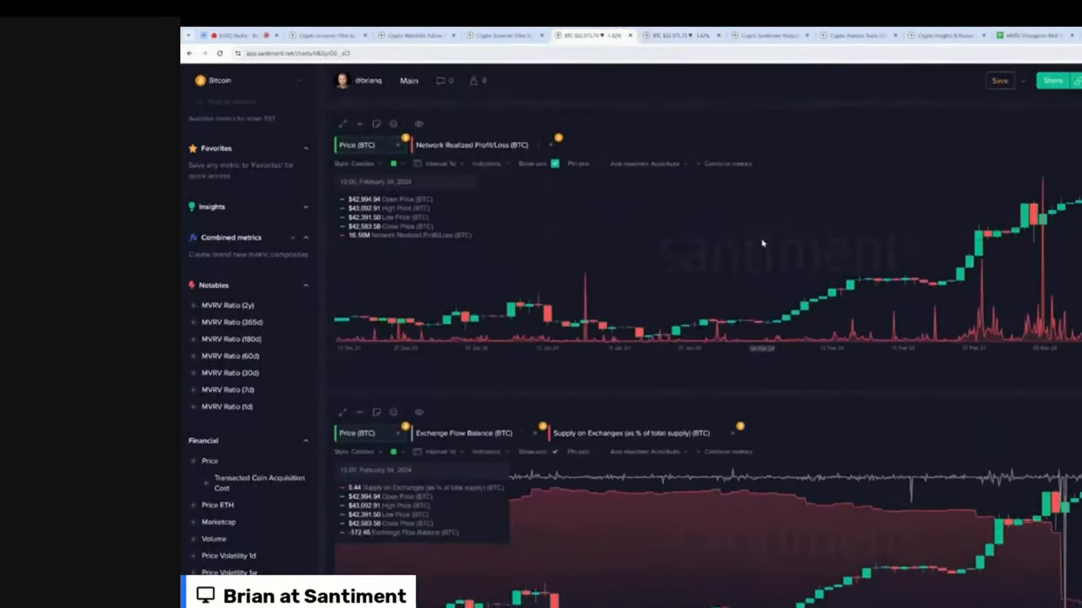
# Scroll the Bitcoin layout through weighted sentiment, development activity, RSI and MVRV intraday panels
pyautogui.scroll(-3)
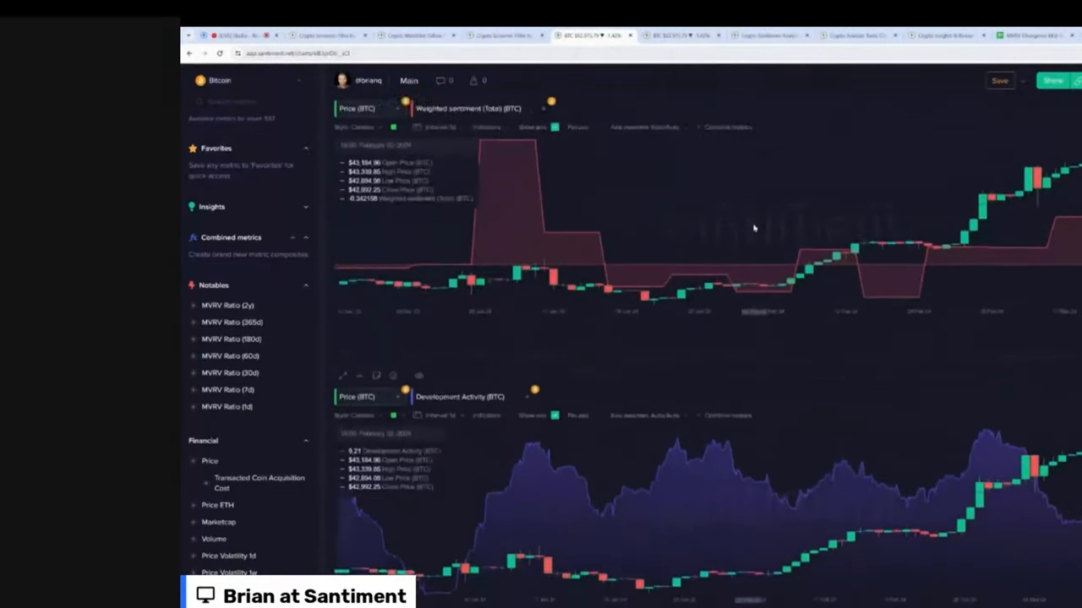
pyautogui.scroll(-3)
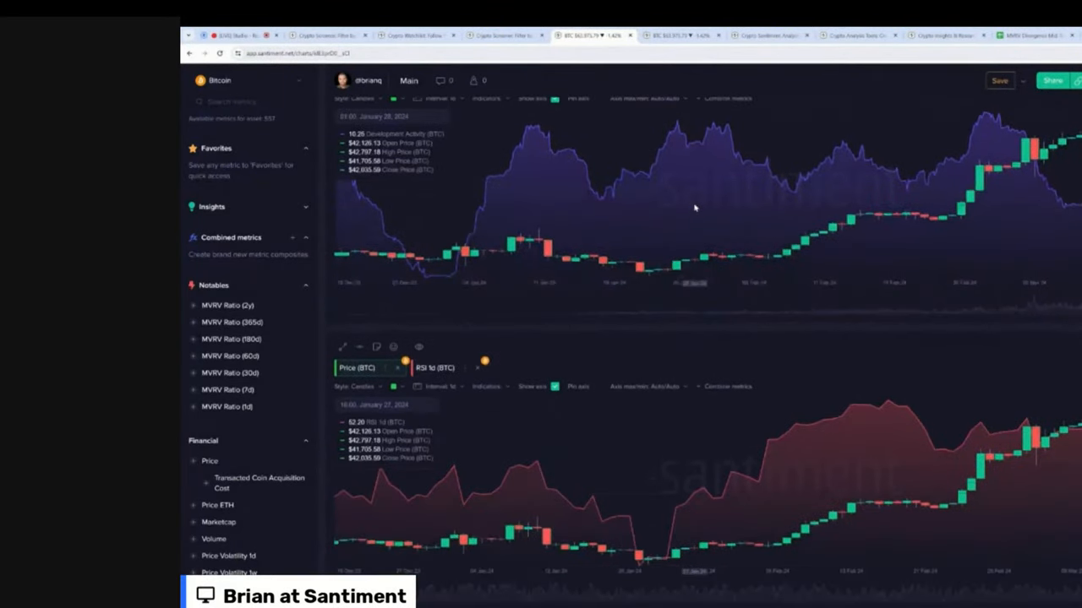
pyautogui.scroll(-3)
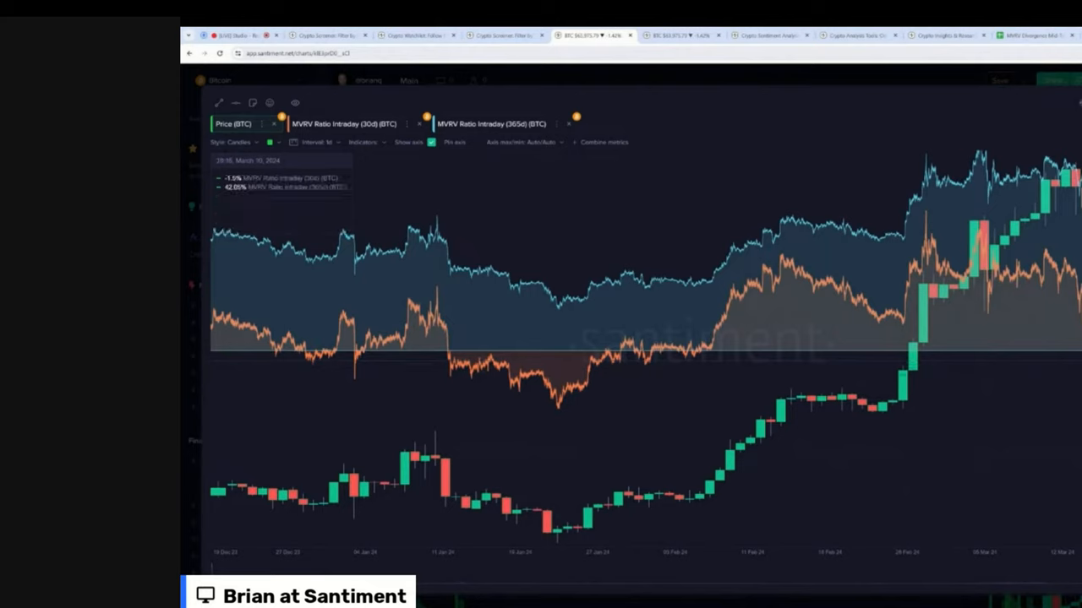
pyautogui.moveTo(919, 252)
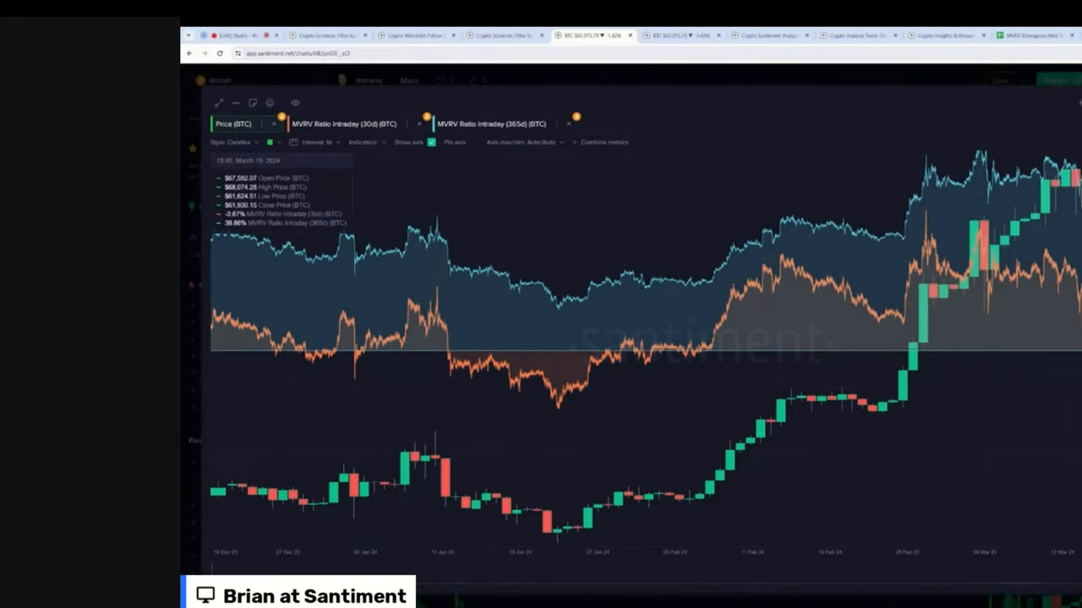
pyautogui.moveTo(693, 353)
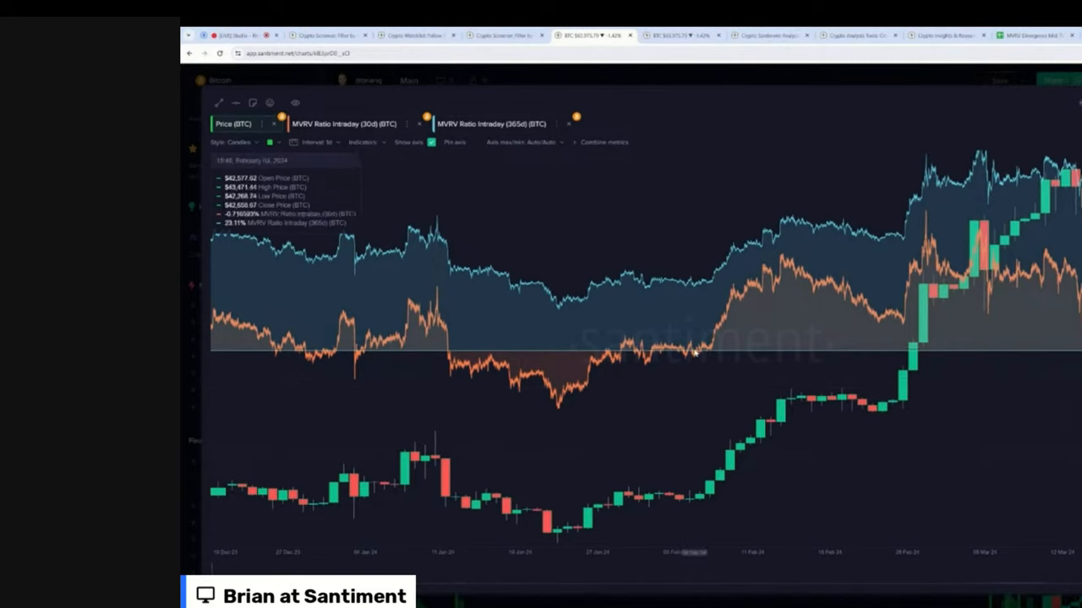
pyautogui.moveTo(691, 359)
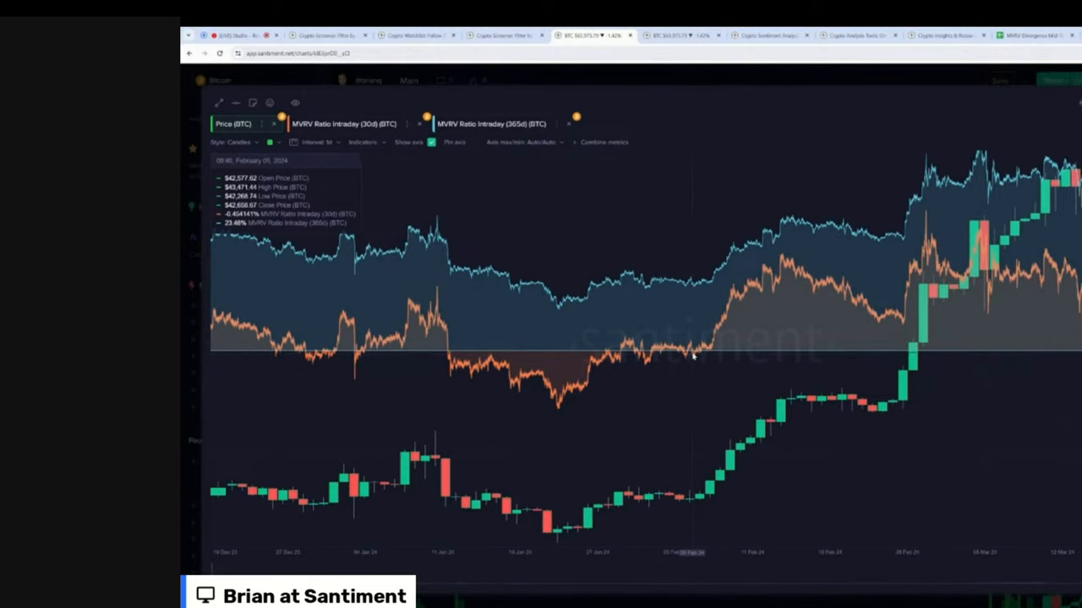
pyautogui.moveTo(693, 512)
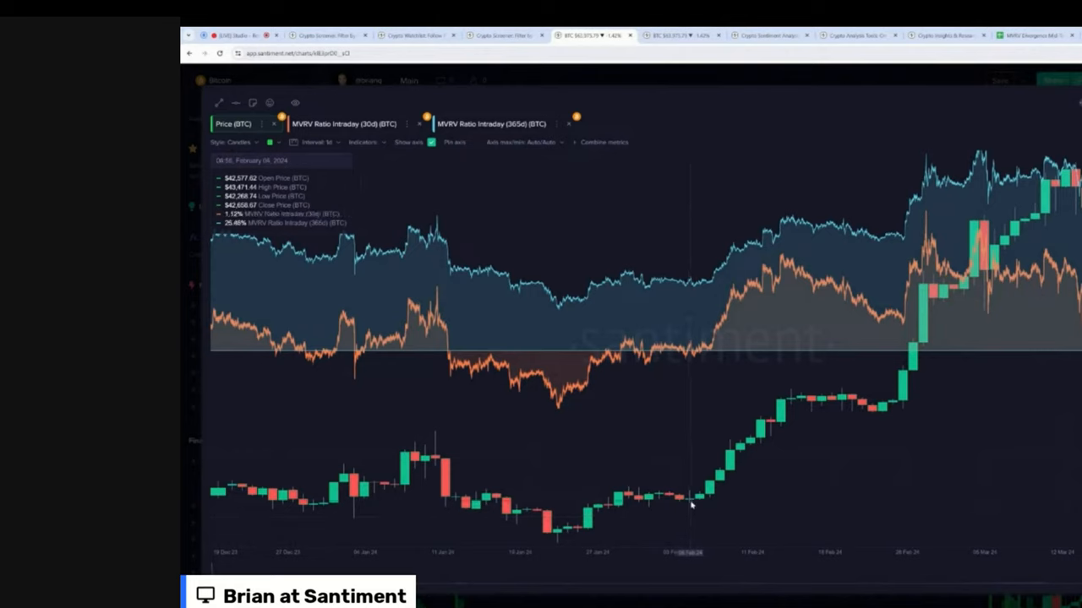
pyautogui.moveTo(691, 361)
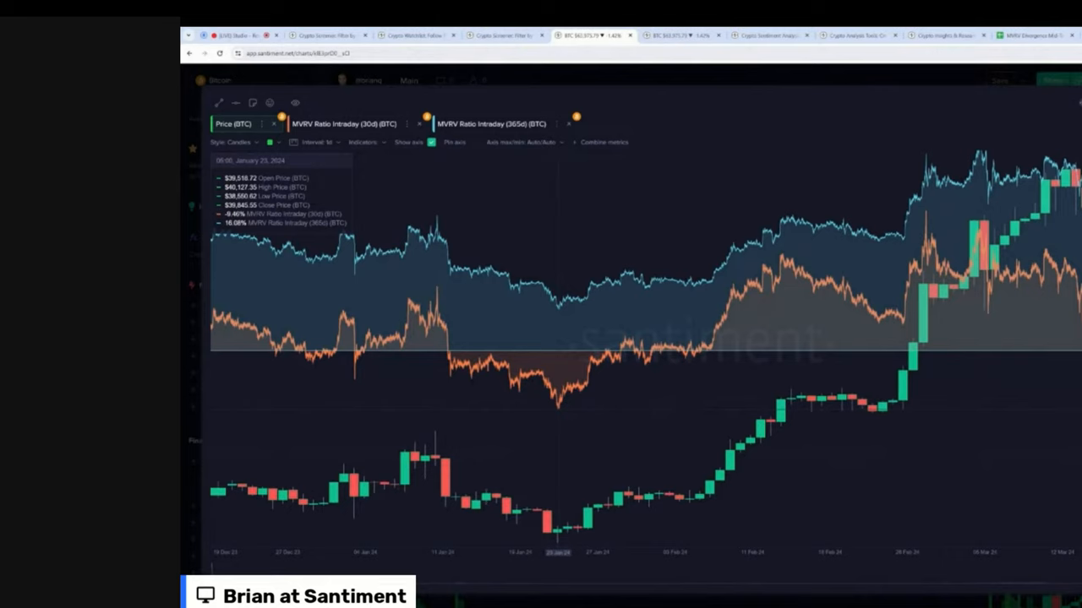
pyautogui.moveTo(561, 406)
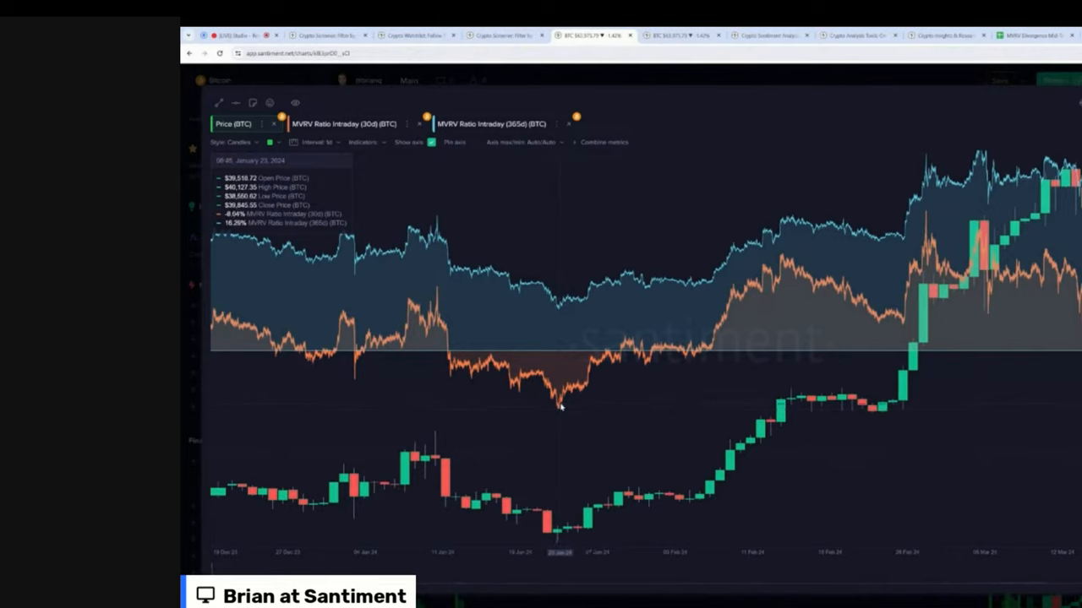
pyautogui.moveTo(557, 408)
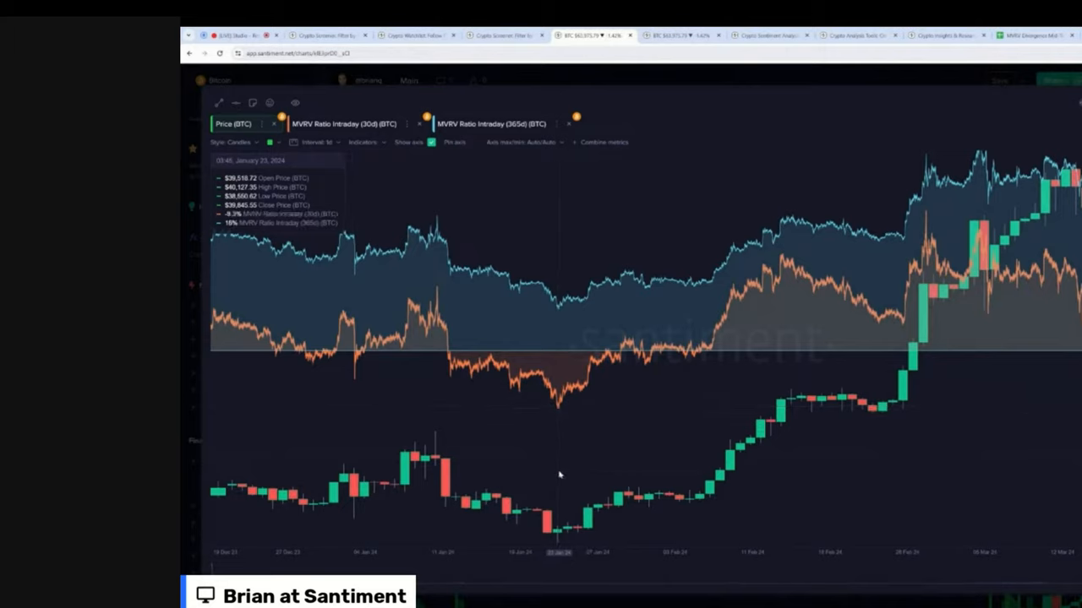
pyautogui.moveTo(558, 536)
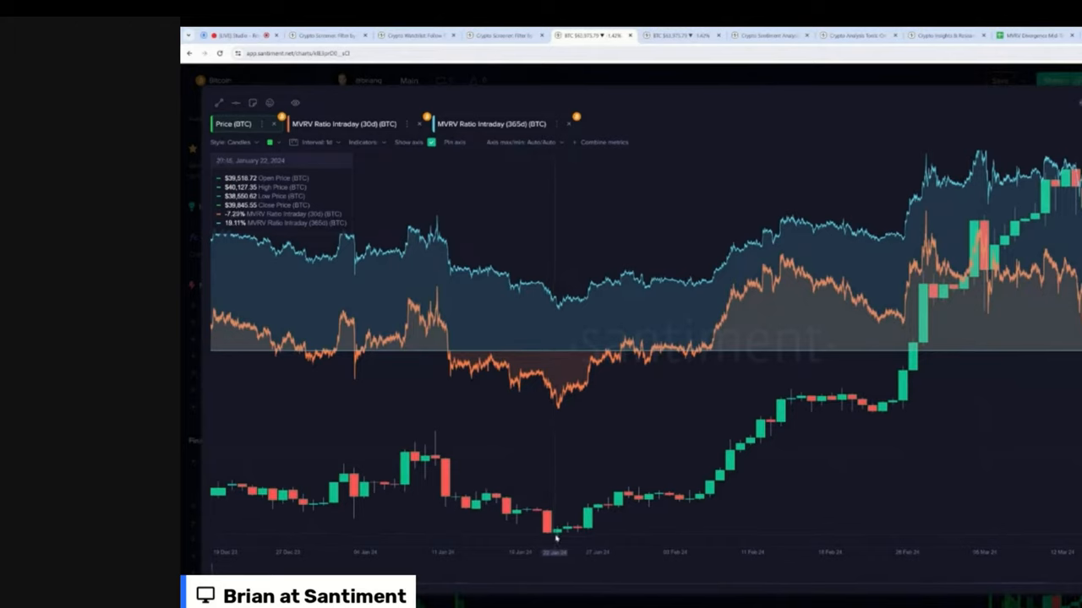
pyautogui.moveTo(530, 469)
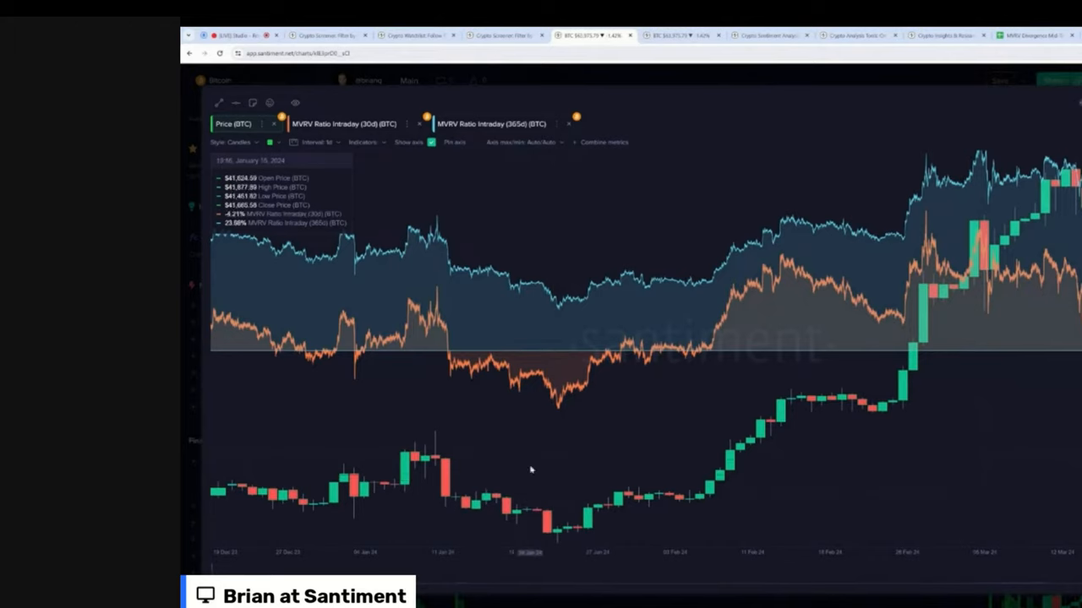
pyautogui.moveTo(470, 495)
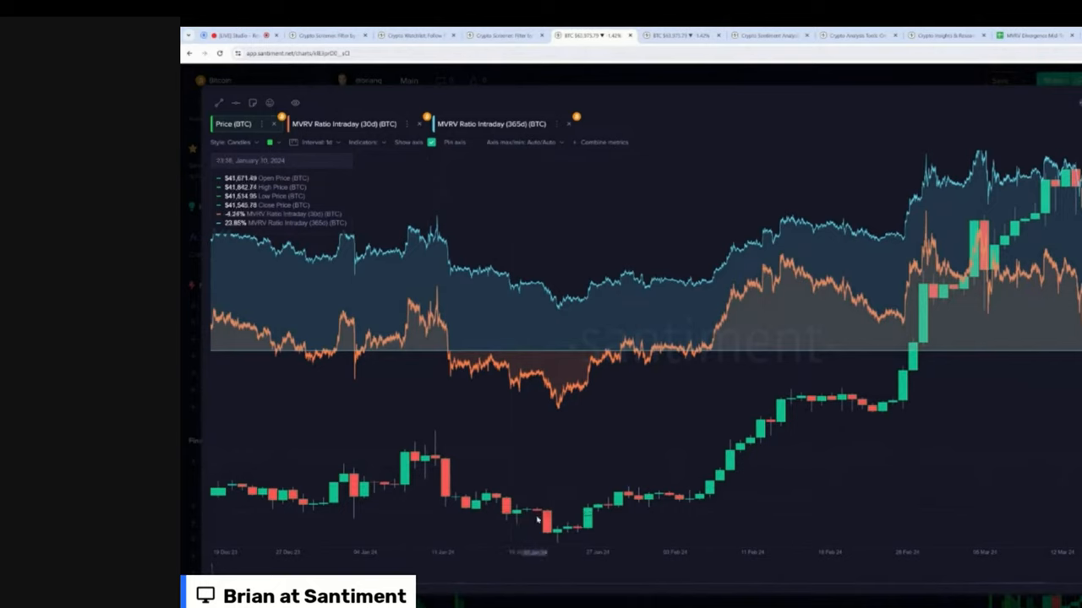
pyautogui.moveTo(557, 538)
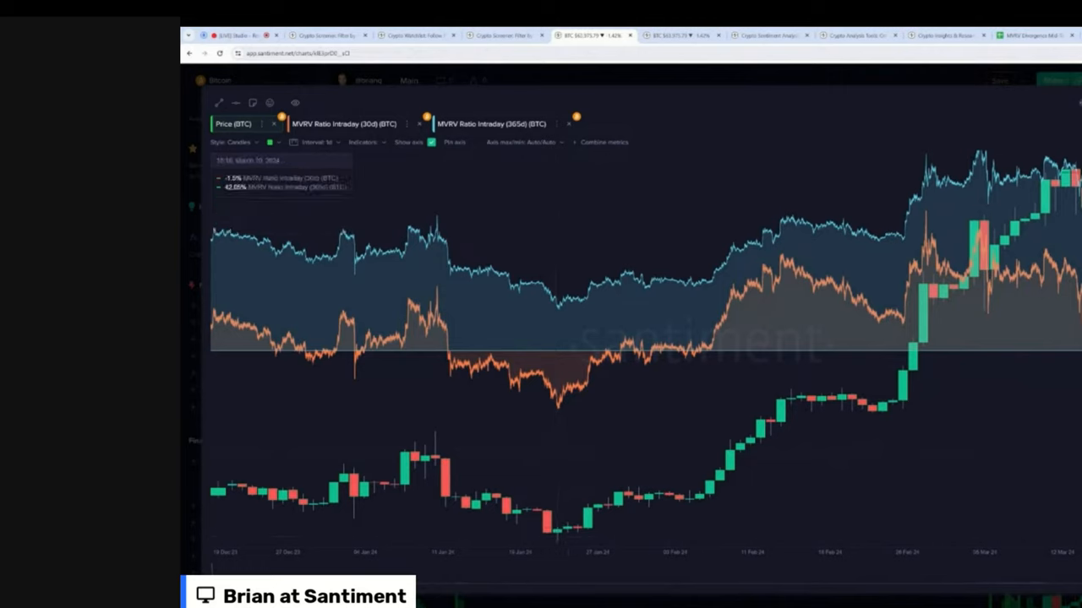
pyautogui.moveTo(730, 156)
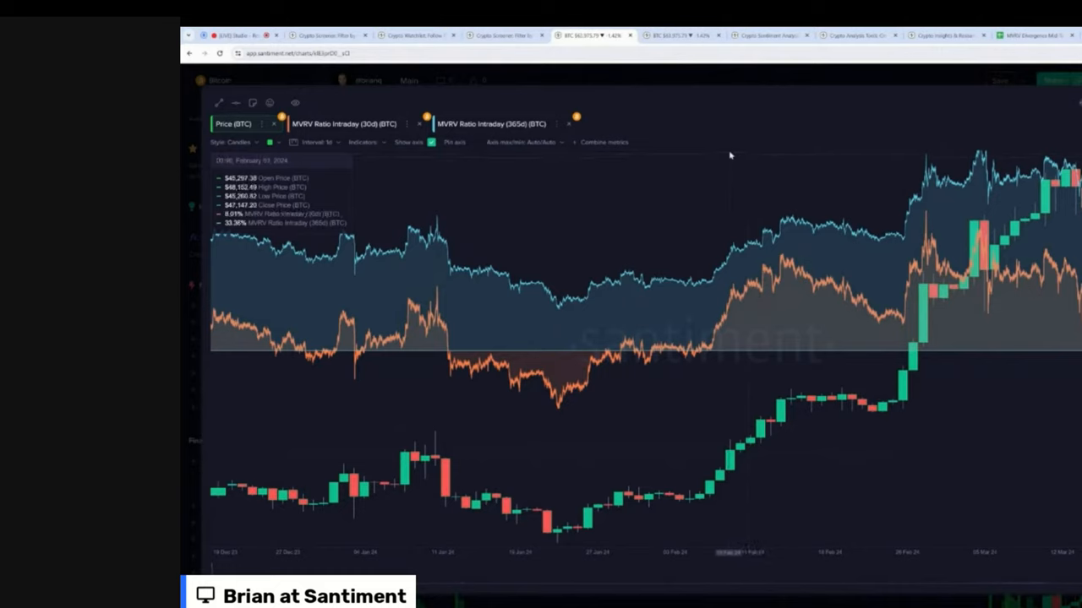
pyautogui.moveTo(561, 485)
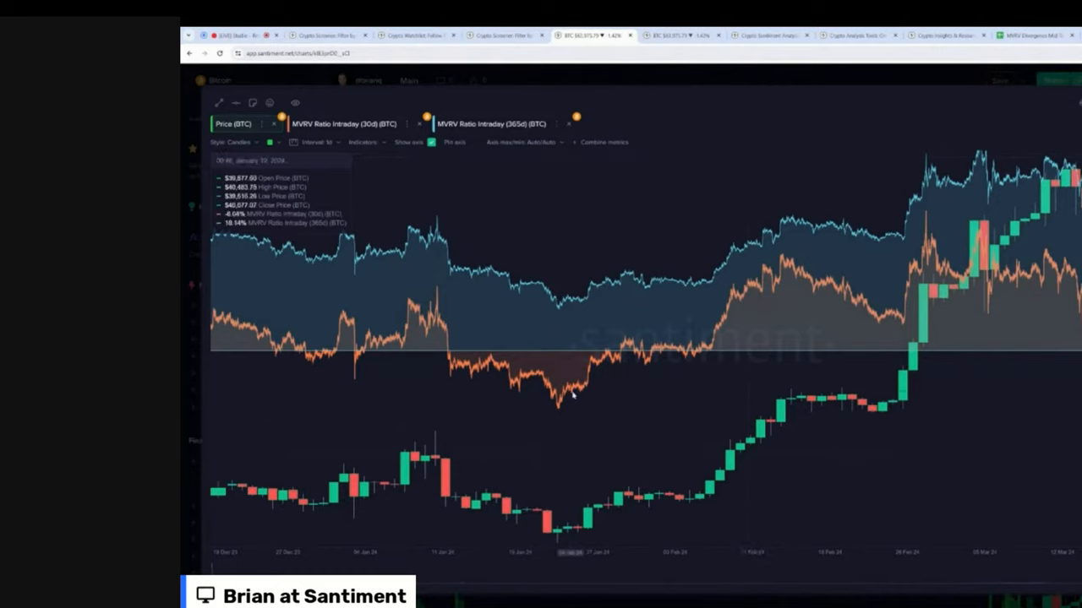
pyautogui.moveTo(561, 411)
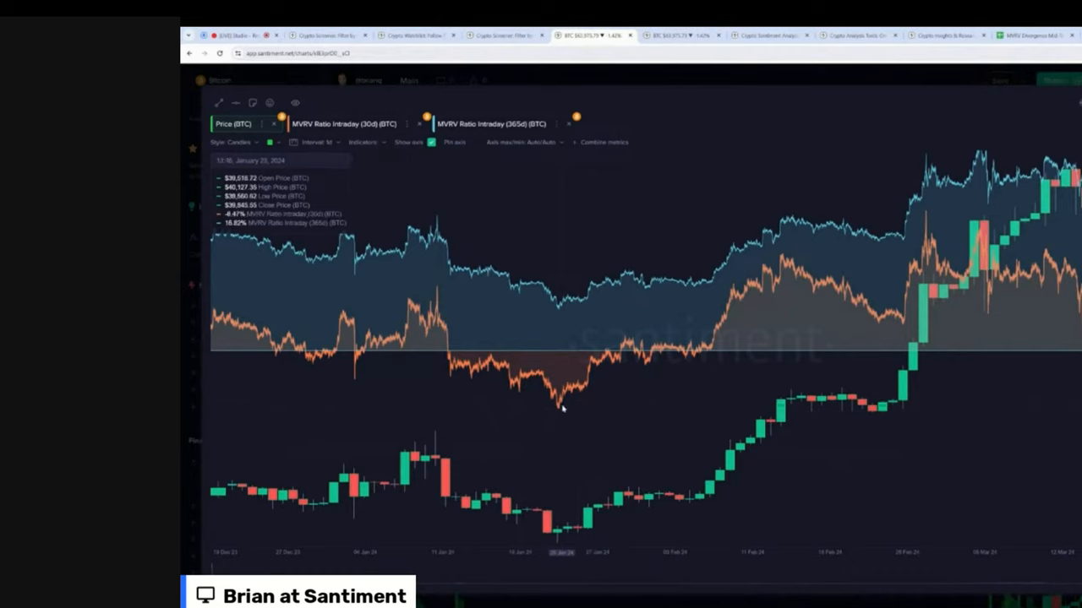
pyautogui.moveTo(564, 402)
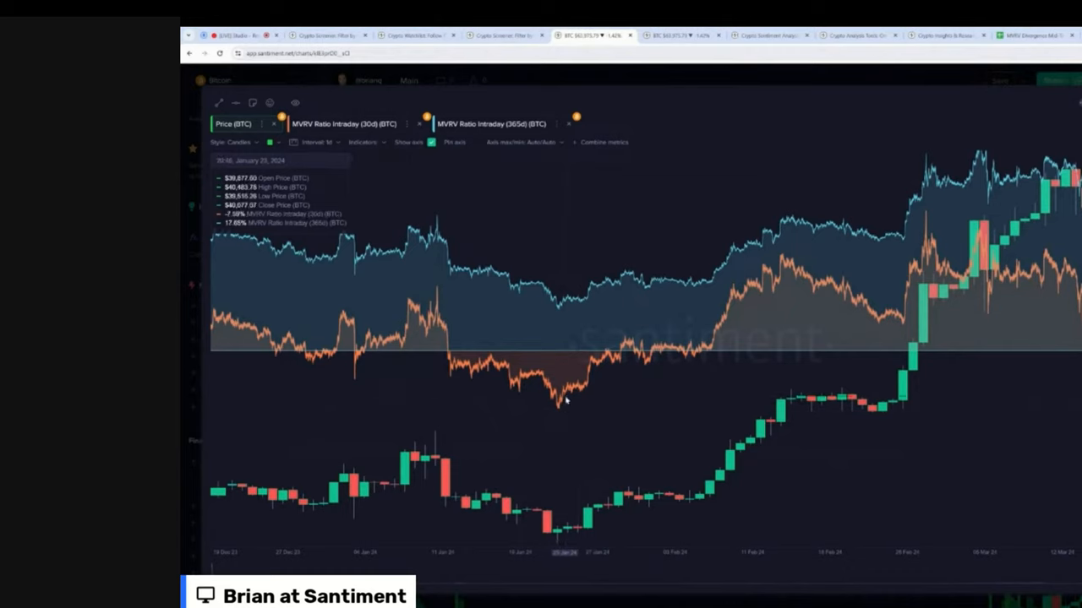
pyautogui.moveTo(561, 413)
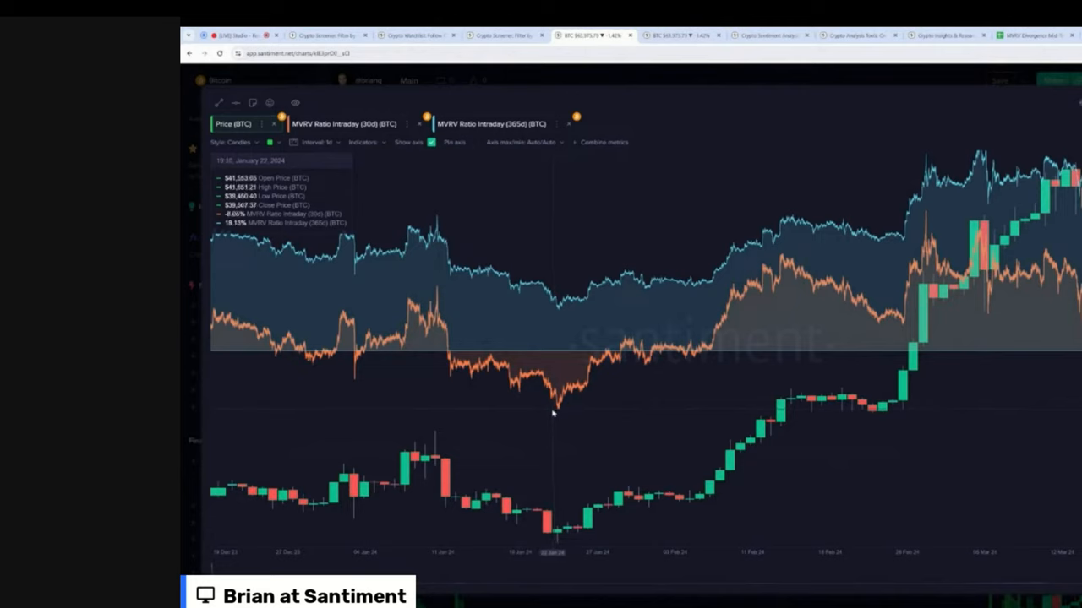
pyautogui.moveTo(556, 414)
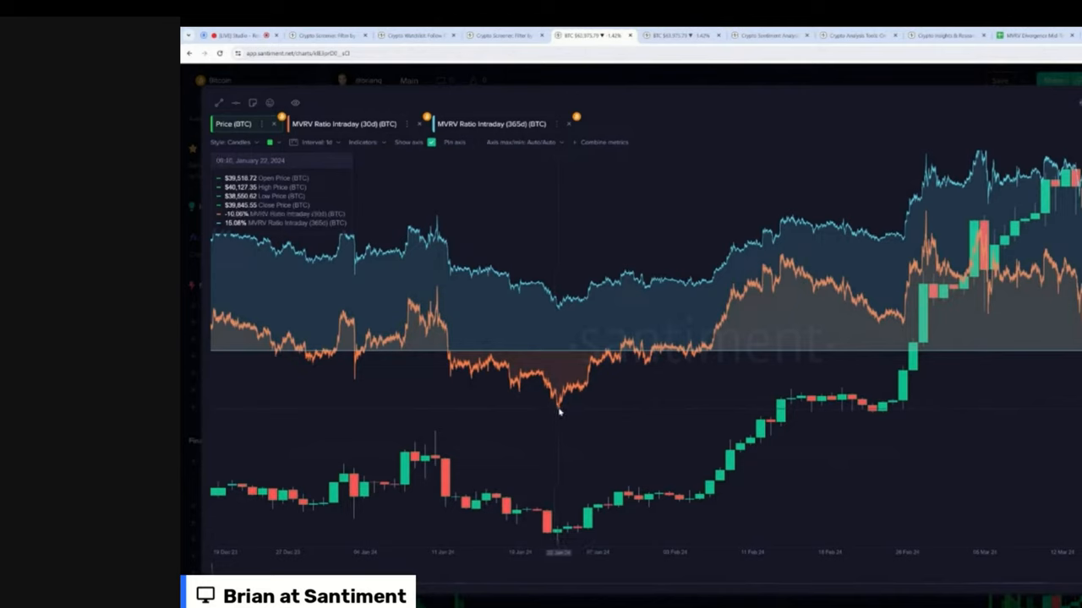
pyautogui.moveTo(724, 101)
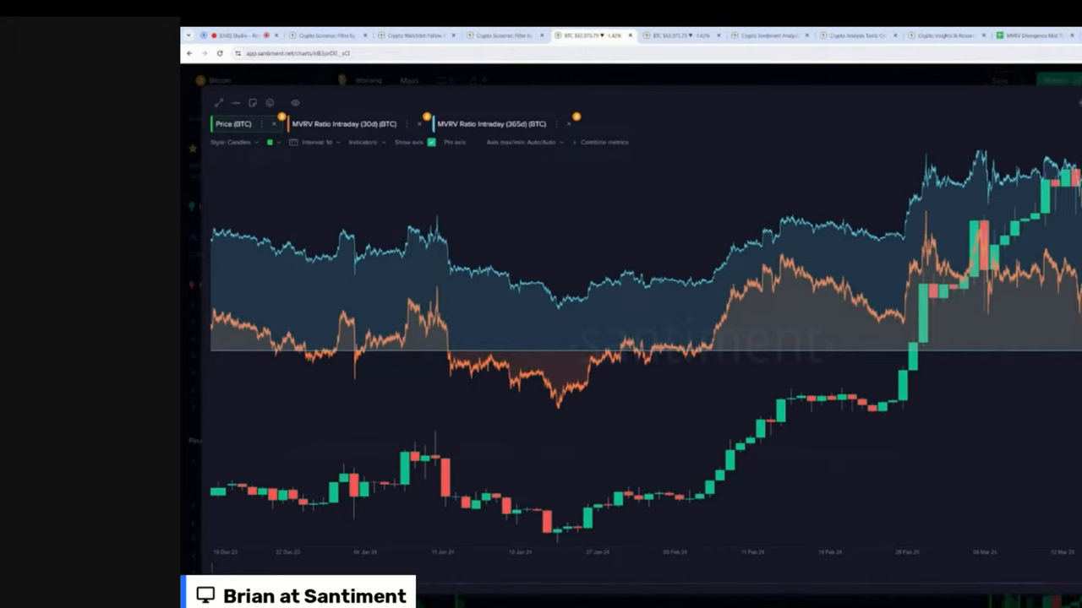
pyautogui.moveTo(718, 105)
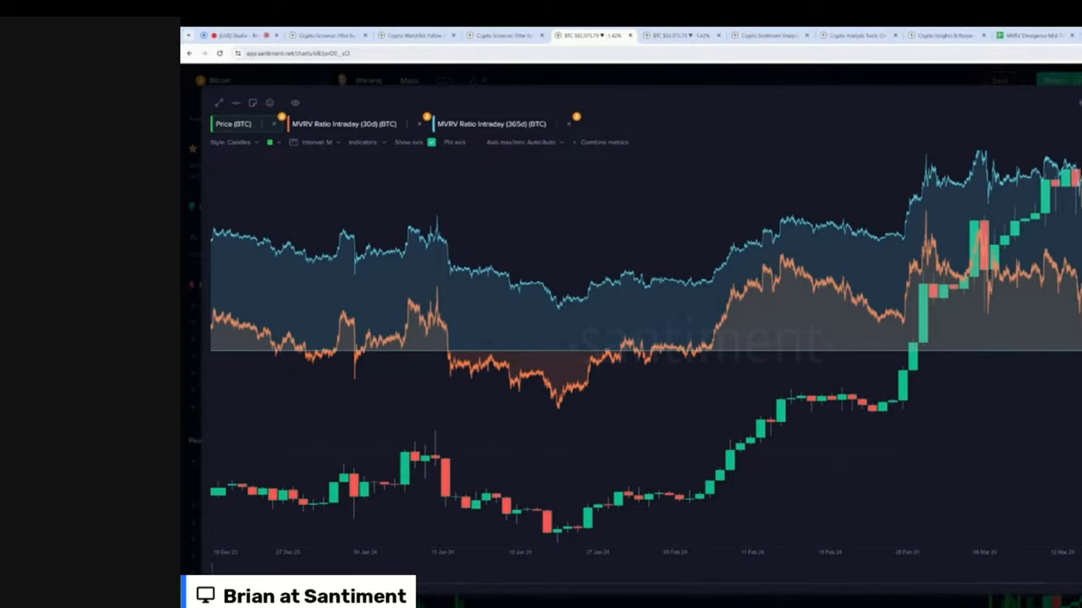
pyautogui.moveTo(730, 97)
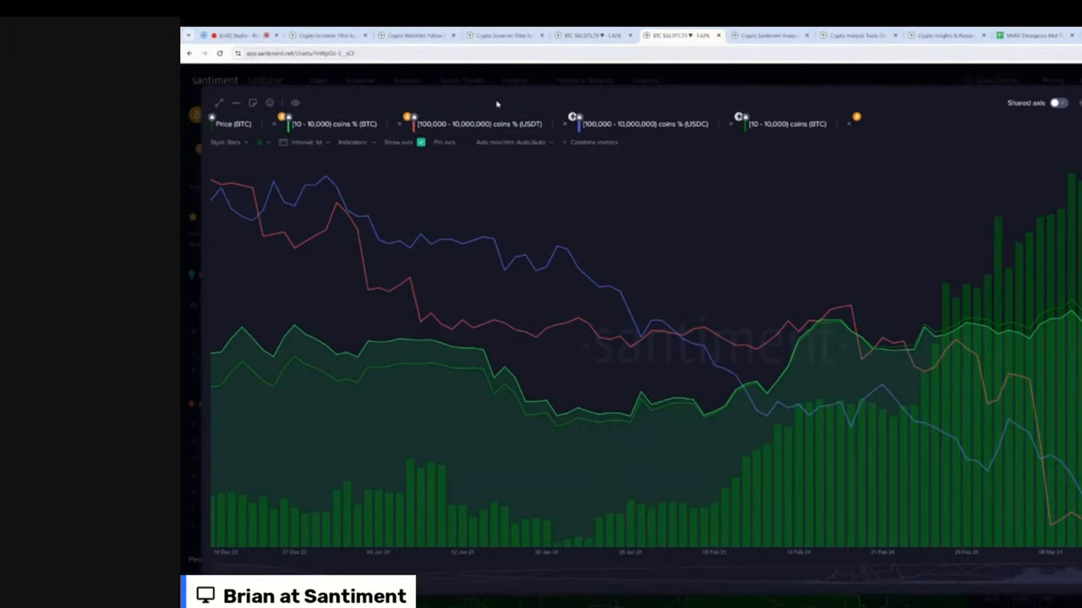
# Show the chart of BTC price against BTC, USDT and USDC holder-percentage lines
pyautogui.click(335, 123)
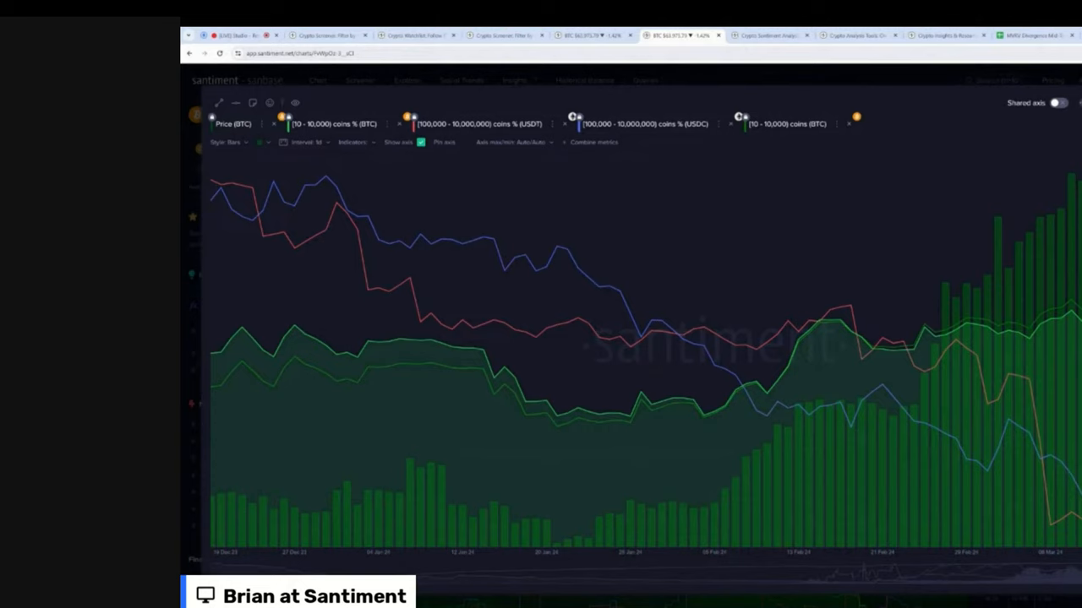
pyautogui.moveTo(906, 102)
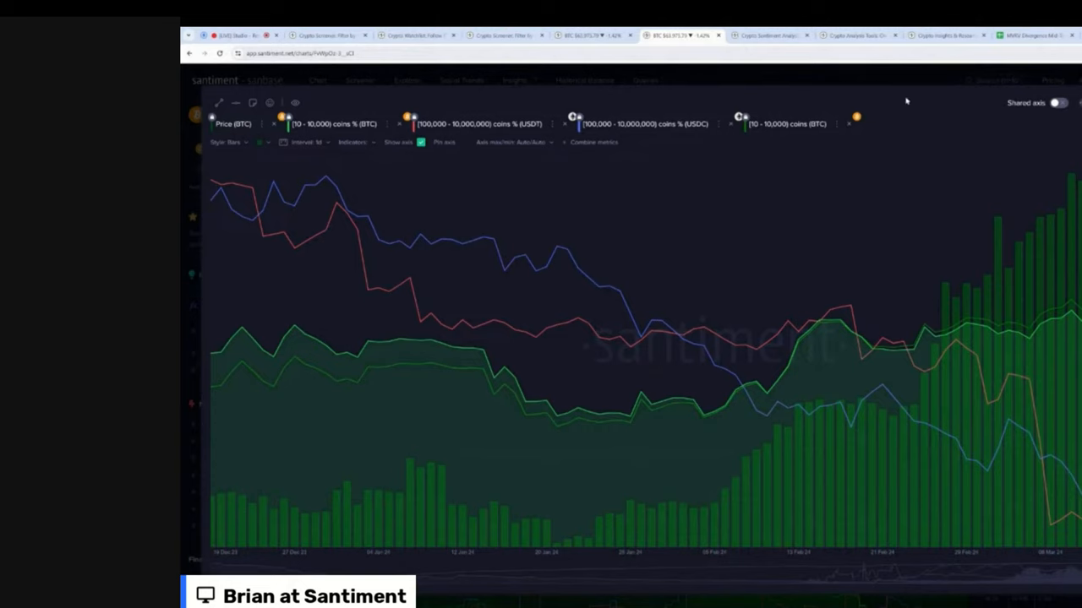
pyautogui.moveTo(963, 117)
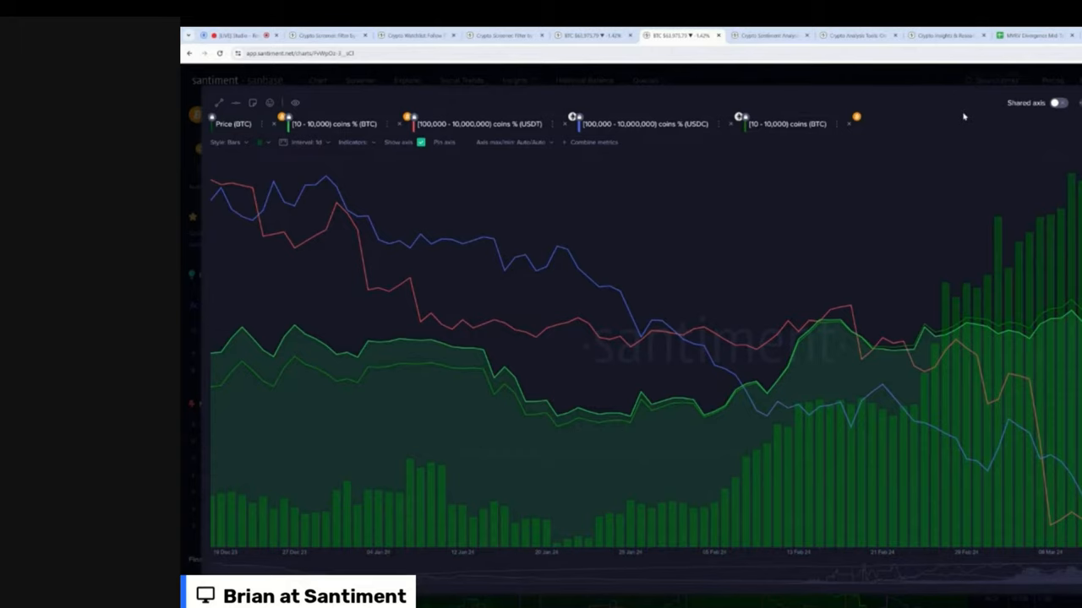
pyautogui.moveTo(262, 195)
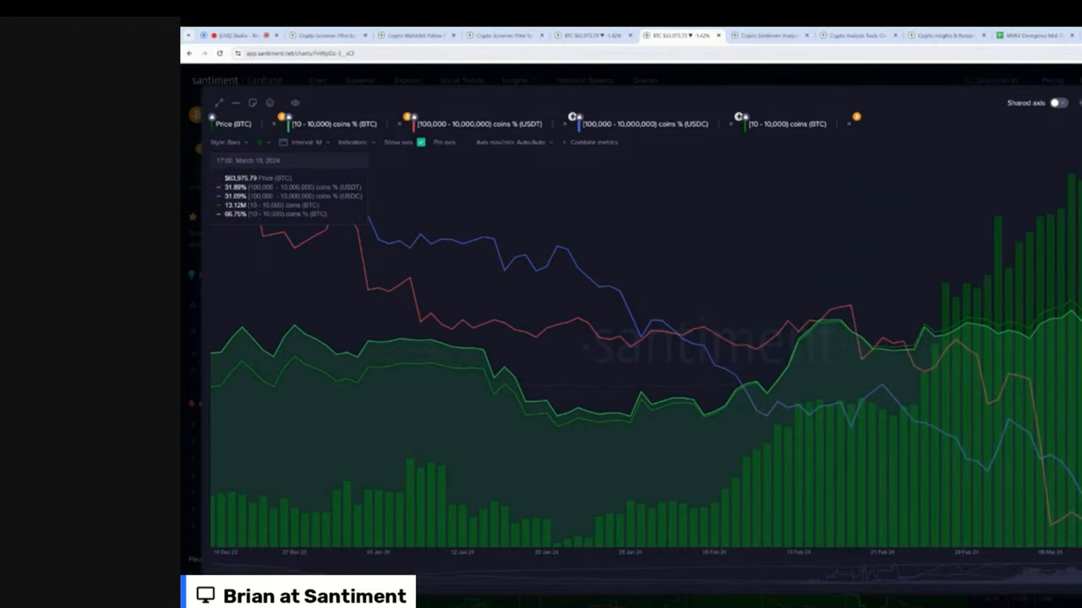
pyautogui.moveTo(923, 321)
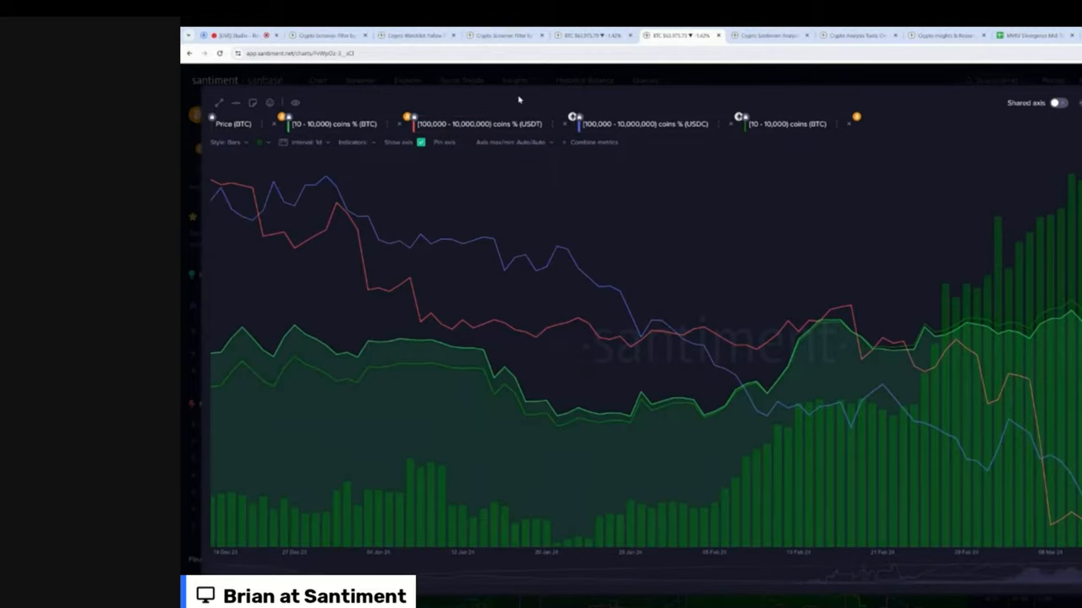
pyautogui.moveTo(534, 164)
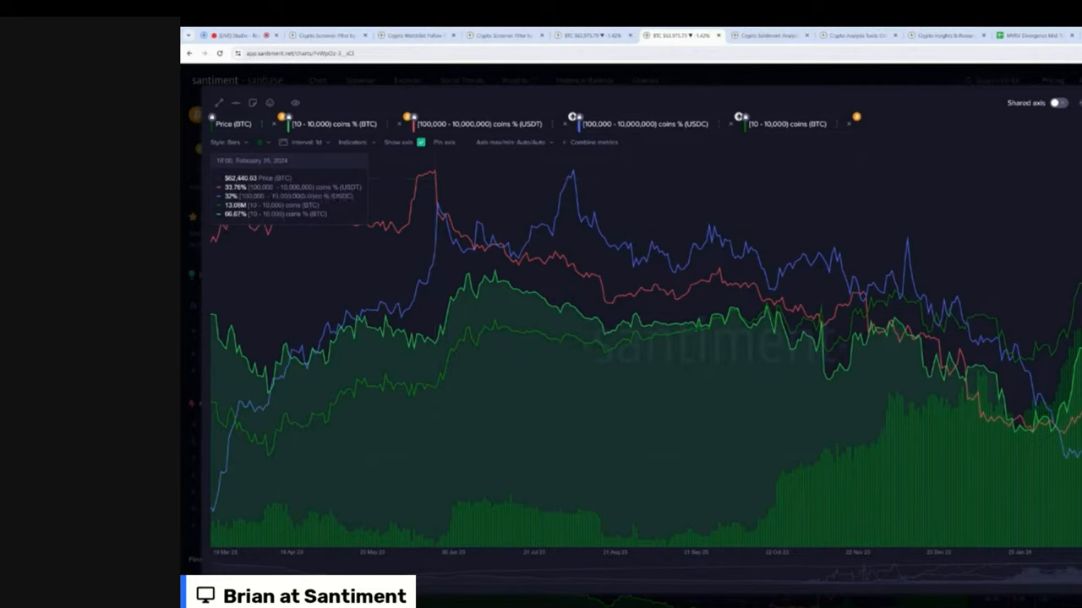
pyautogui.moveTo(886, 345)
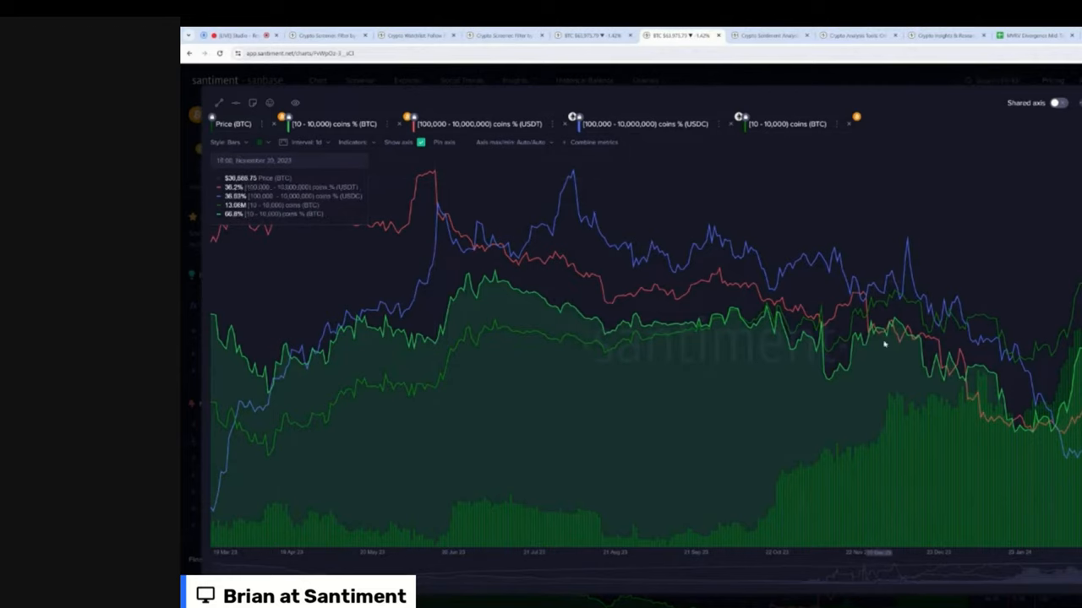
pyautogui.moveTo(814, 150)
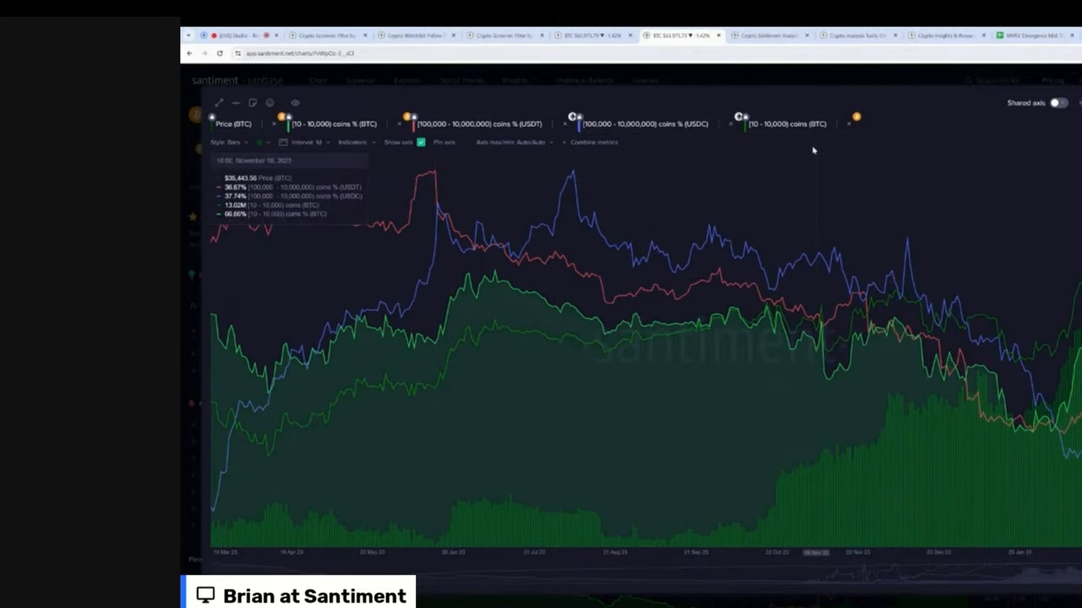
# Set the holder-distribution chart to a one-year range and isolate the USDC line
pyautogui.click(786, 123)
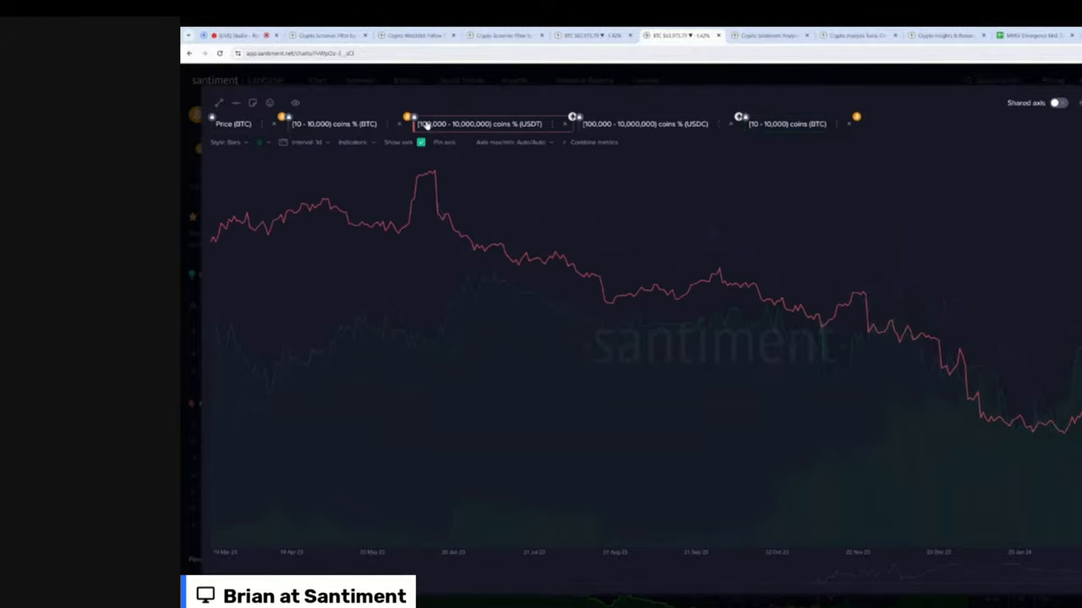
pyautogui.click(645, 125)
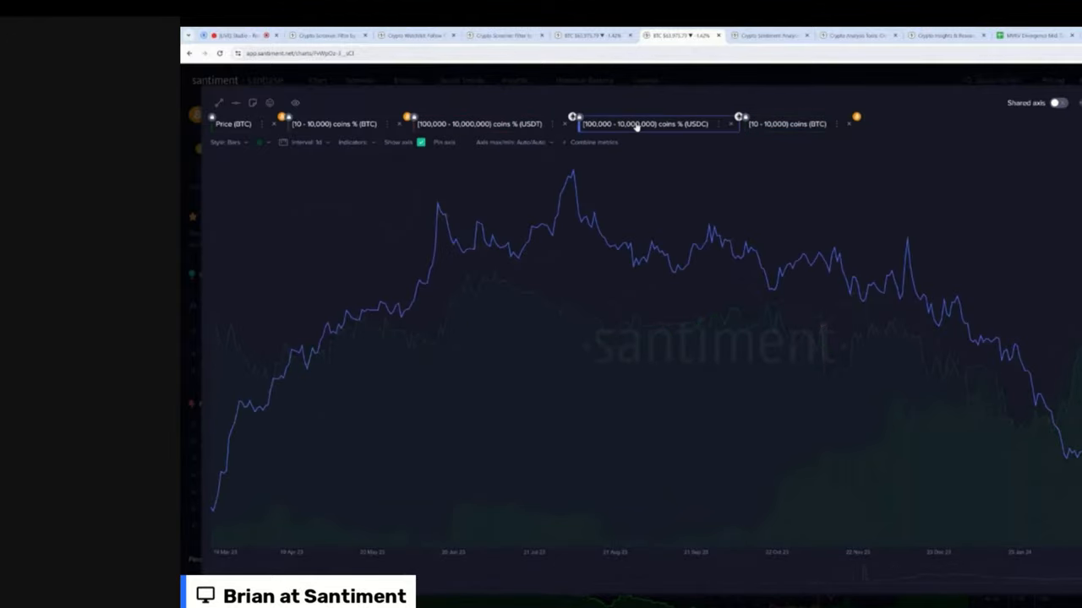